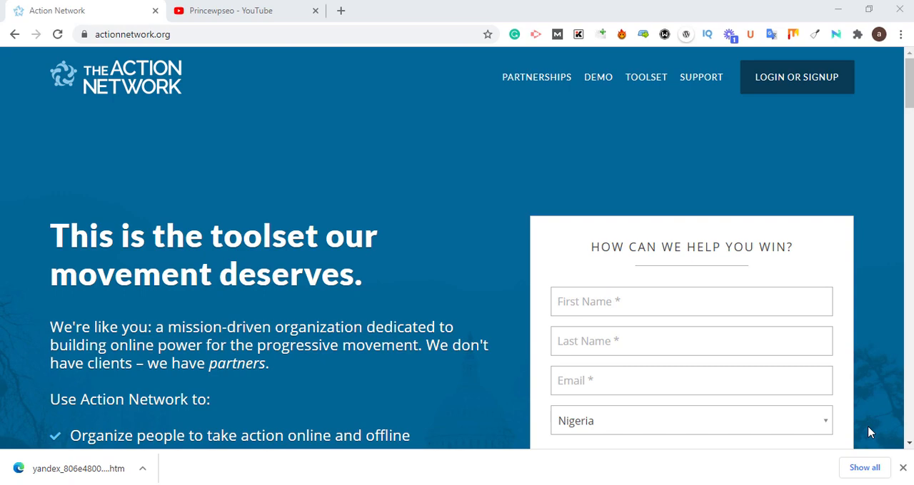
{"action": "mouse_move", "coordinate": [642, 277]}
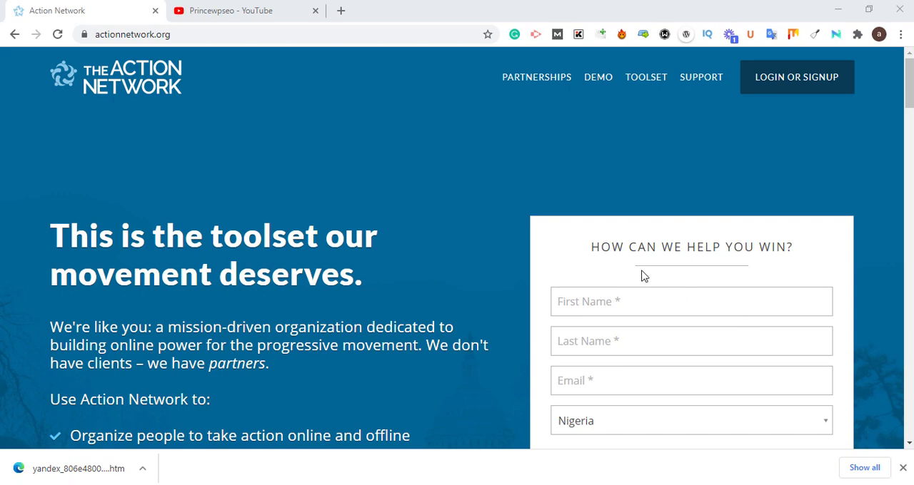
Subscribe to the Princewpseo YouTube channel, open its bell menu, then return to Action Network
{"action": "left_click", "coordinate": [246, 10]}
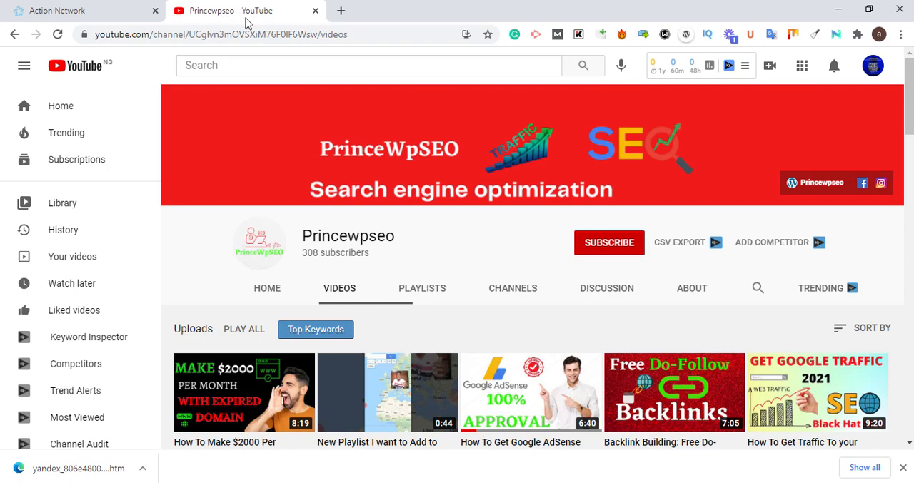
{"action": "mouse_move", "coordinate": [348, 268]}
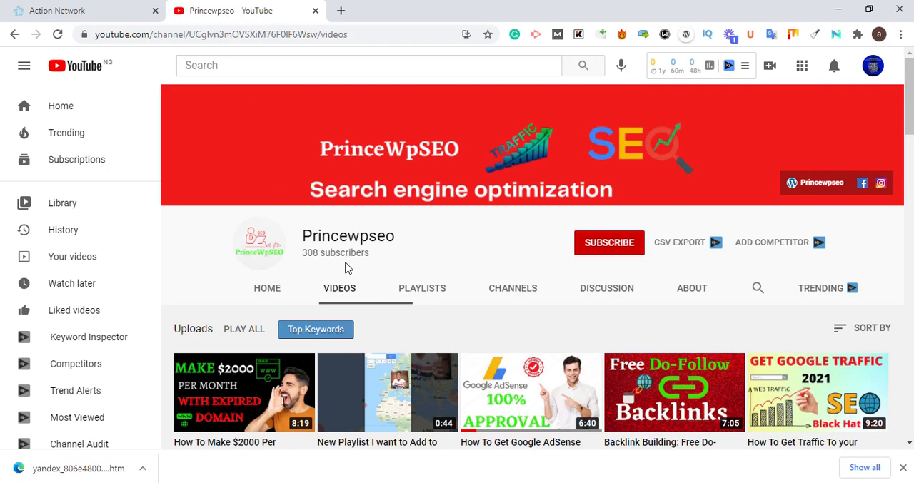
{"action": "double_click", "coordinate": [348, 236]}
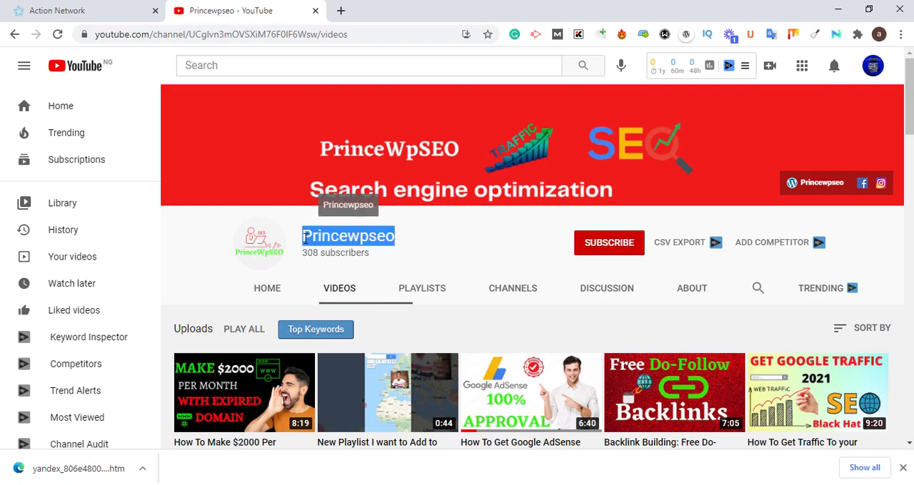
{"action": "left_click", "coordinate": [609, 243]}
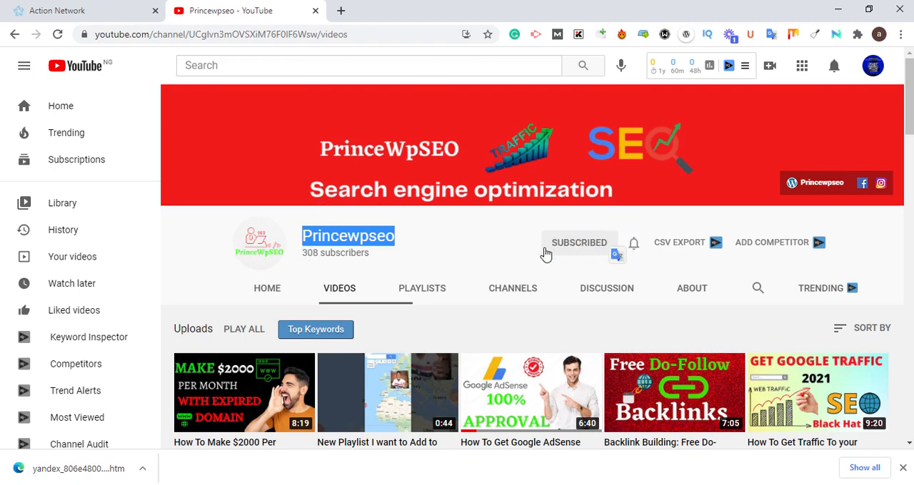
{"action": "left_click", "coordinate": [633, 243]}
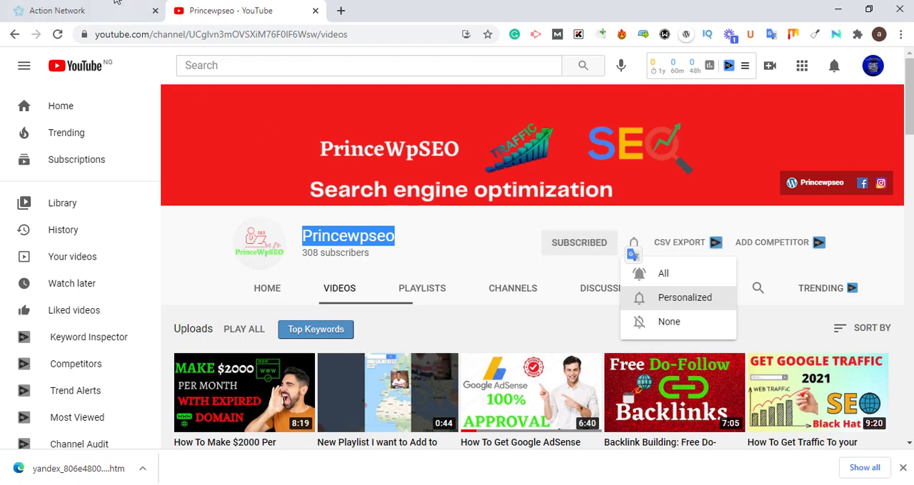
{"action": "left_click", "coordinate": [79, 10]}
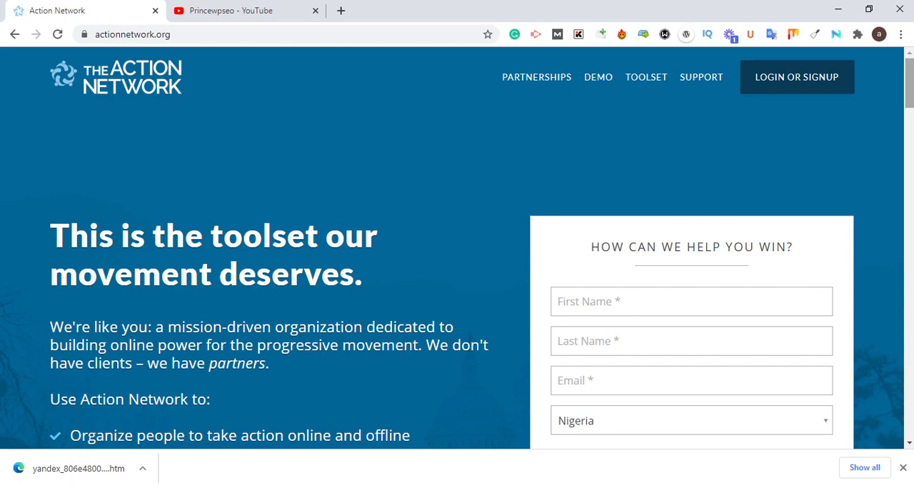
Enter first name 'Mp3', last name 'download' and a saved email in the help form
{"action": "scroll", "scroll_direction": "down", "scroll_amount": 3}
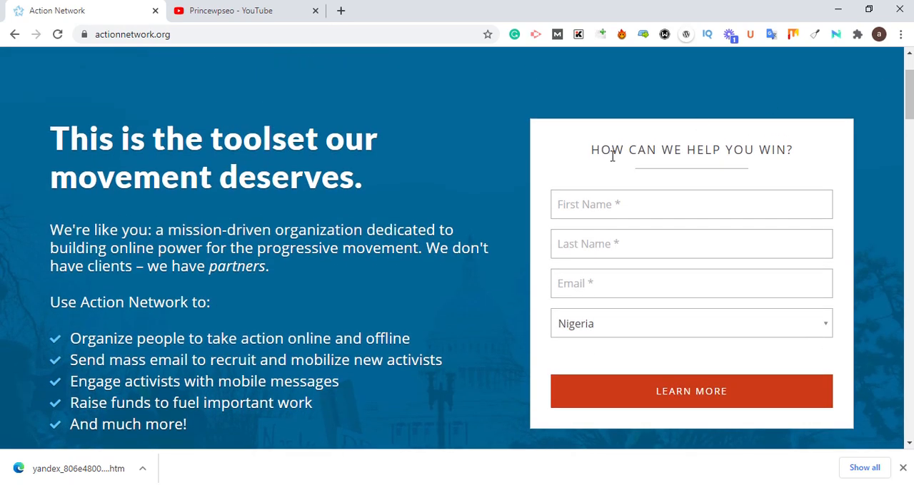
{"action": "left_click", "coordinate": [691, 205]}
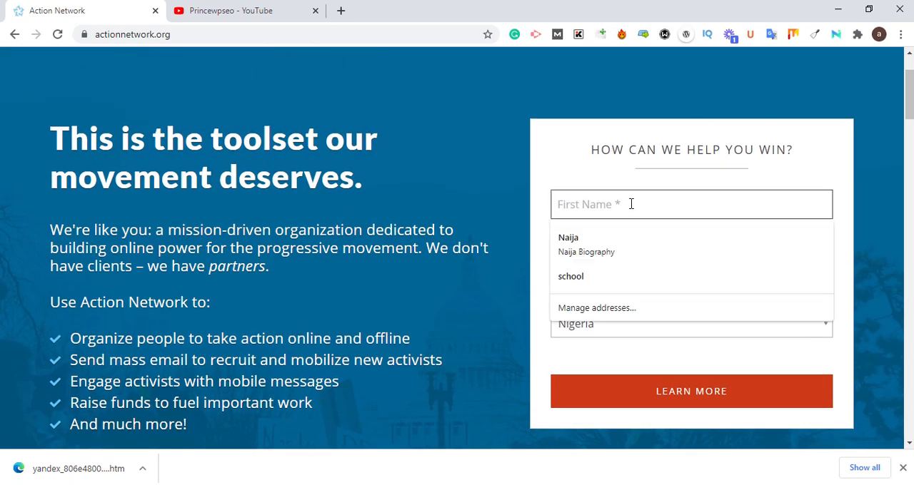
{"action": "type", "text": "M"}
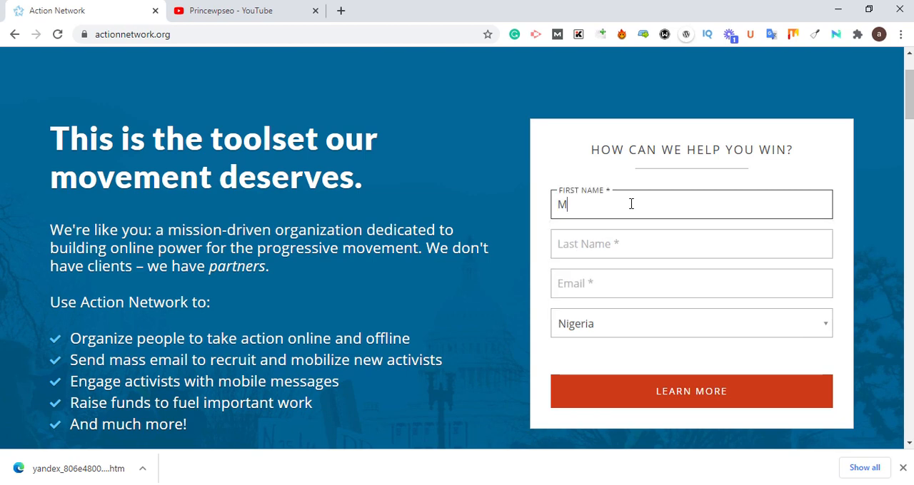
{"action": "type", "text": "p3"}
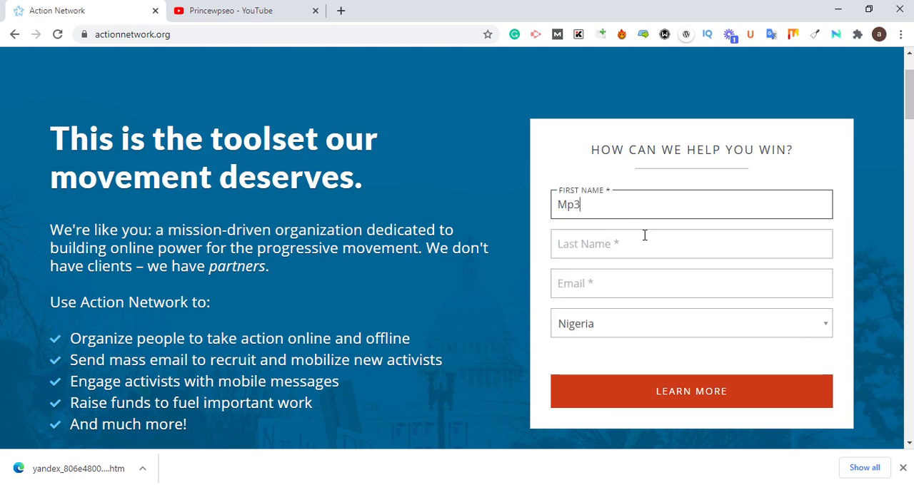
{"action": "type", "text": "d"}
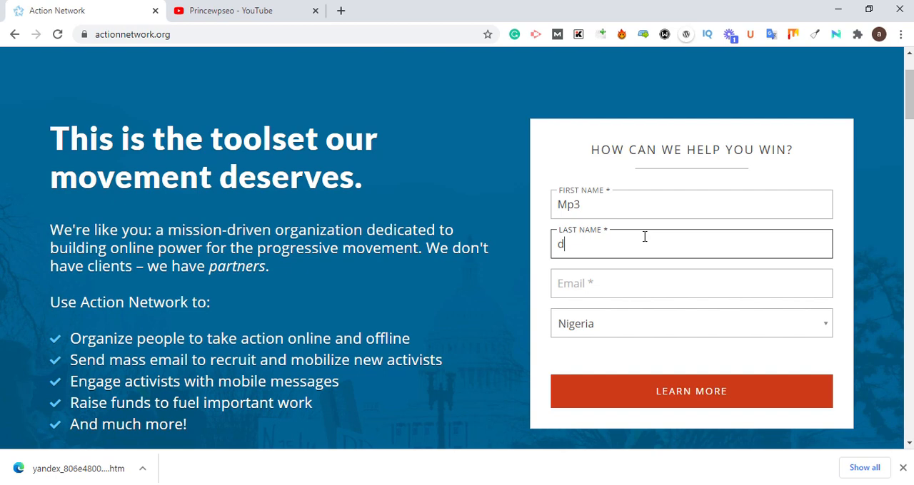
{"action": "type", "text": "ownload"}
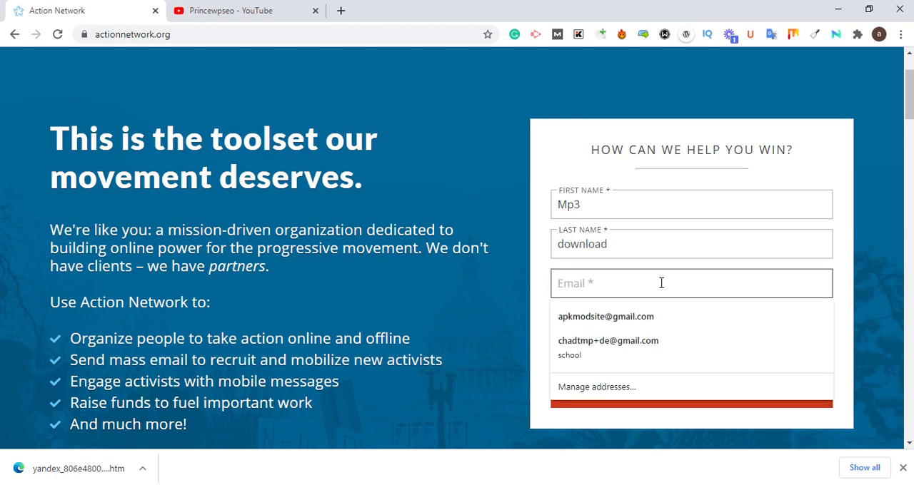
{"action": "left_click", "coordinate": [605, 316]}
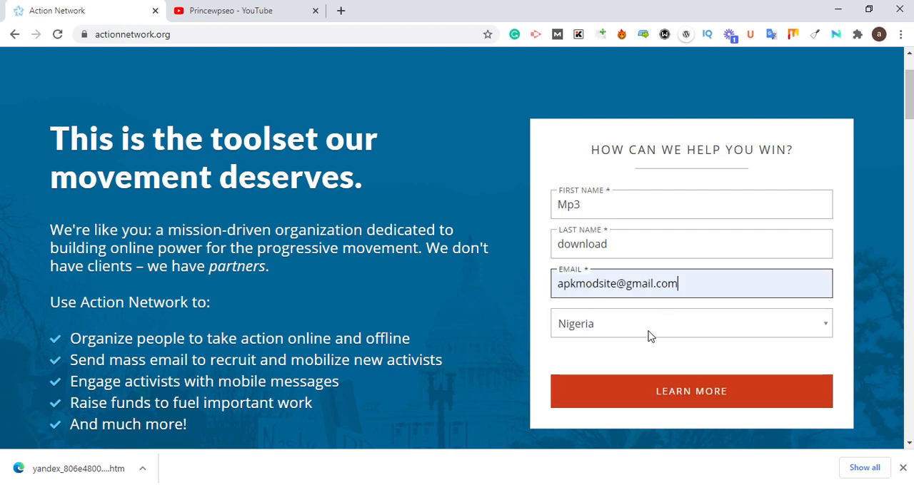
{"action": "mouse_move", "coordinate": [641, 388]}
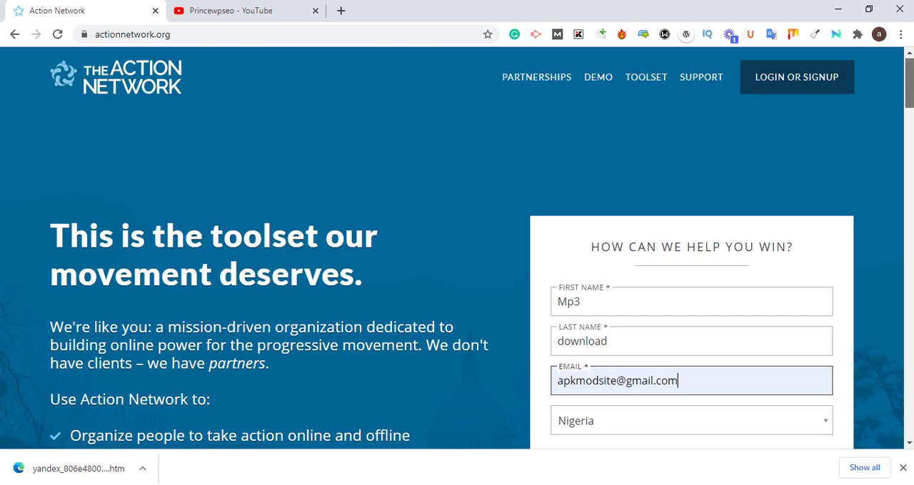
{"action": "mouse_move", "coordinate": [796, 77]}
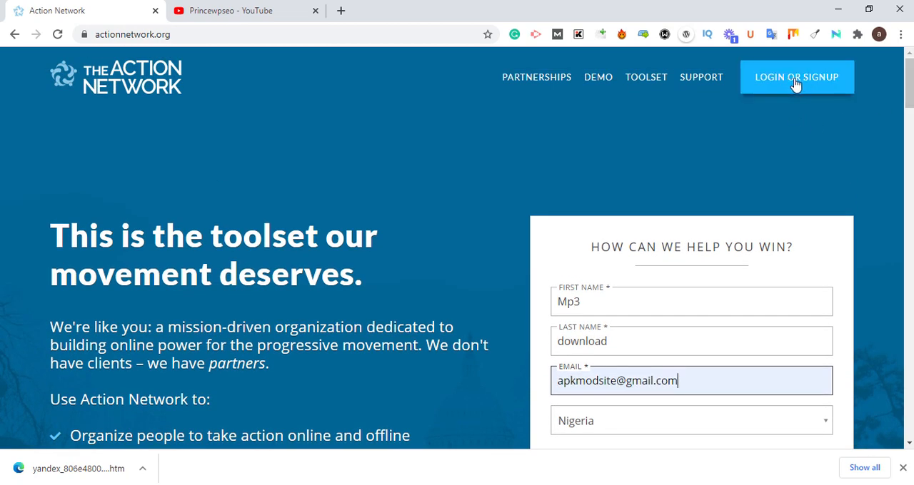
Load the Action Network sign-in page from LOGIN OR SIGNUP
{"action": "left_click", "coordinate": [795, 77]}
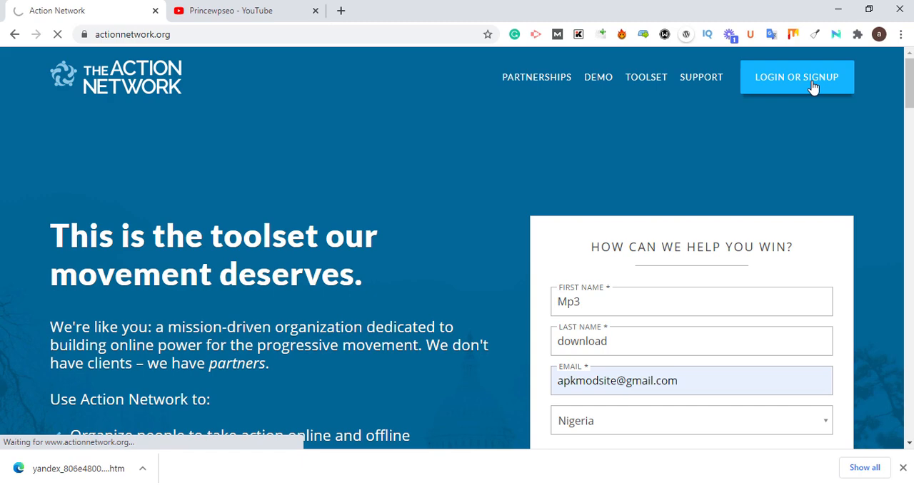
{"action": "left_click", "coordinate": [796, 77]}
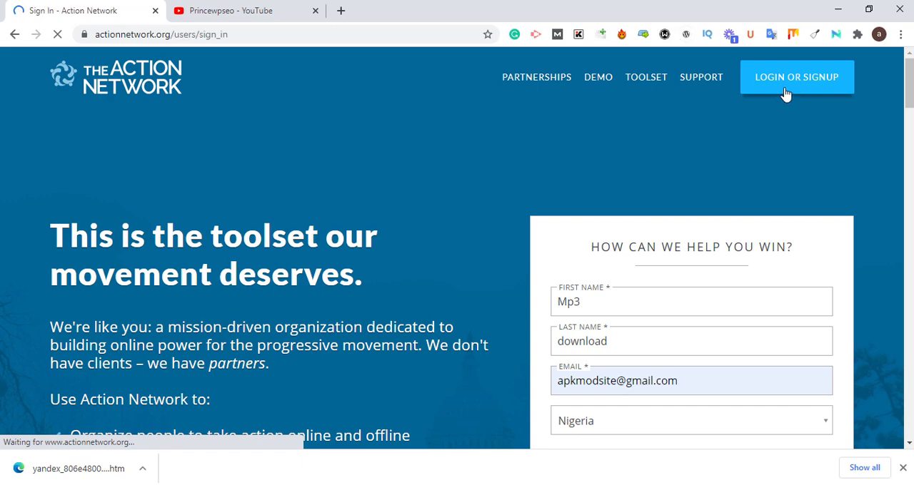
{"action": "left_click", "coordinate": [797, 77]}
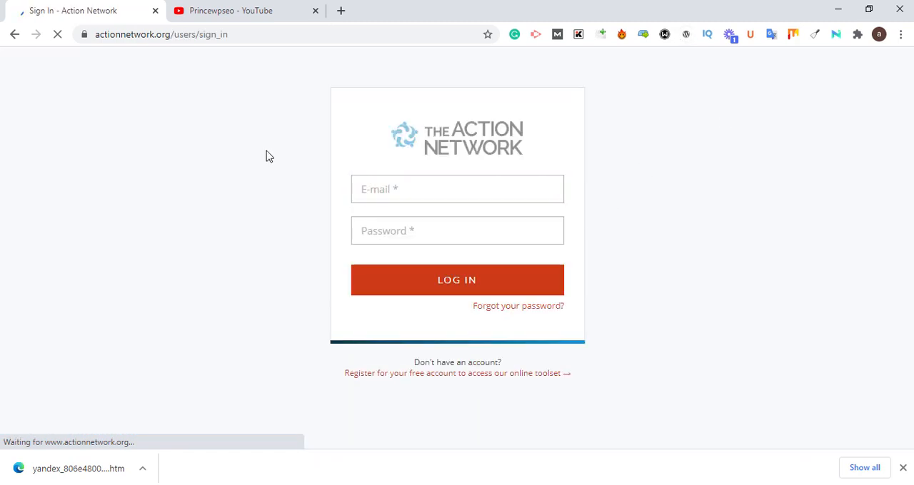
{"action": "mouse_move", "coordinate": [476, 374]}
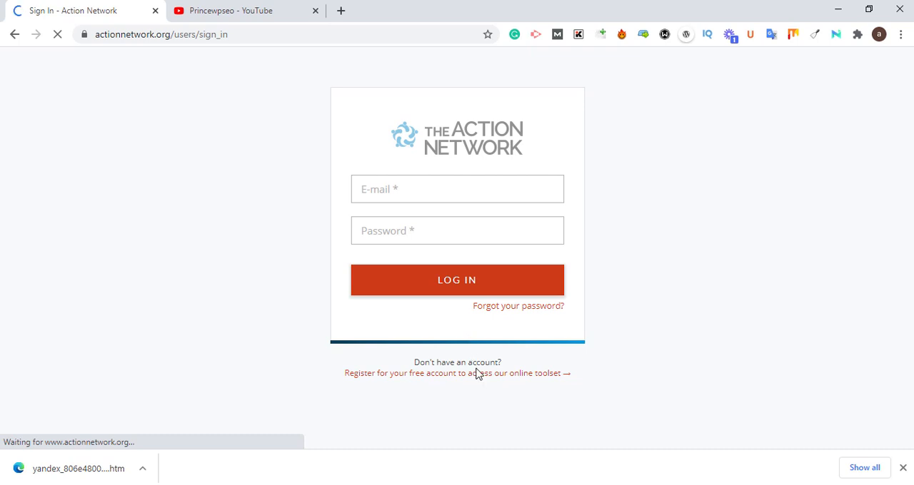
{"action": "mouse_move", "coordinate": [463, 379]}
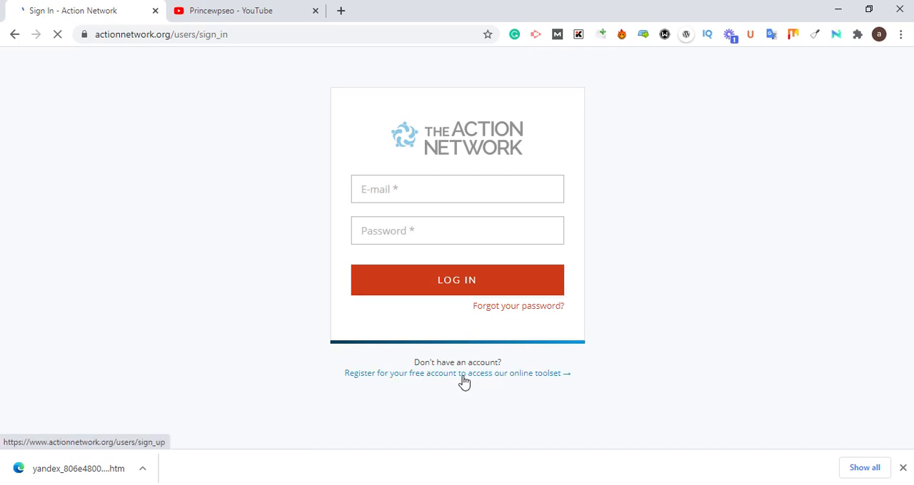
Open the free account registration form and type the first name
{"action": "left_click", "coordinate": [457, 373]}
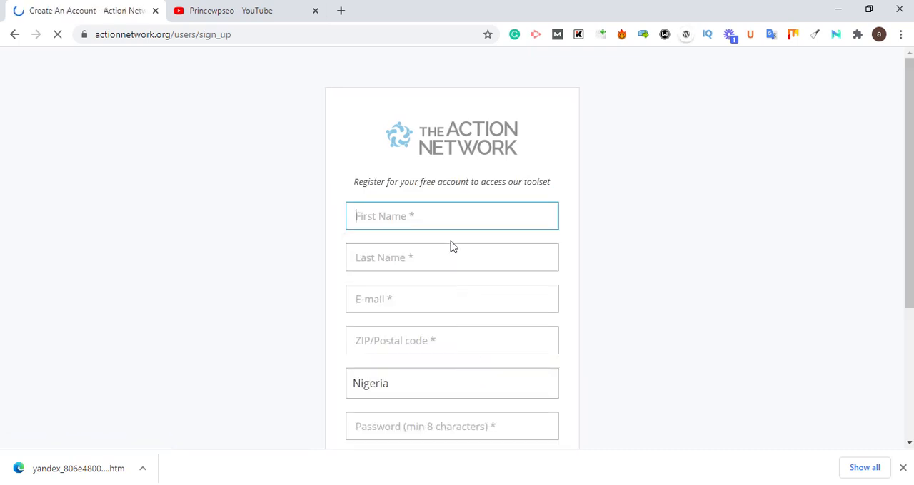
{"action": "left_click", "coordinate": [452, 215]}
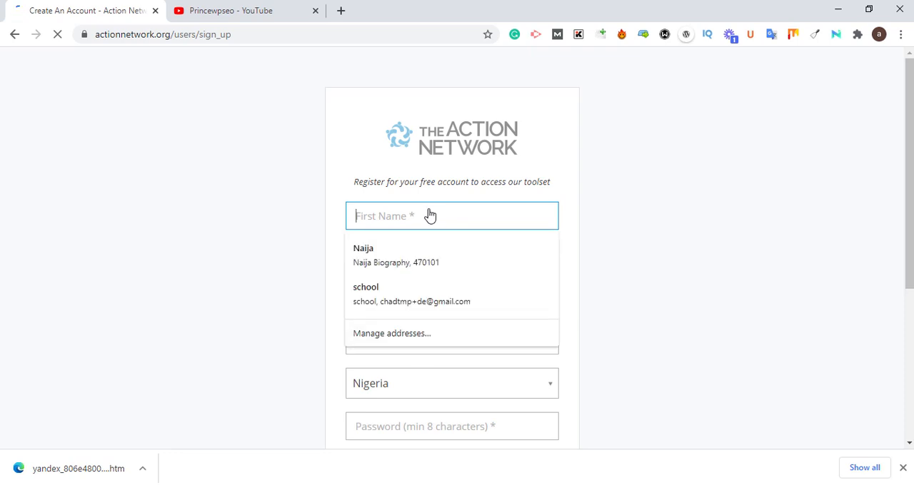
{"action": "type", "text": "o"}
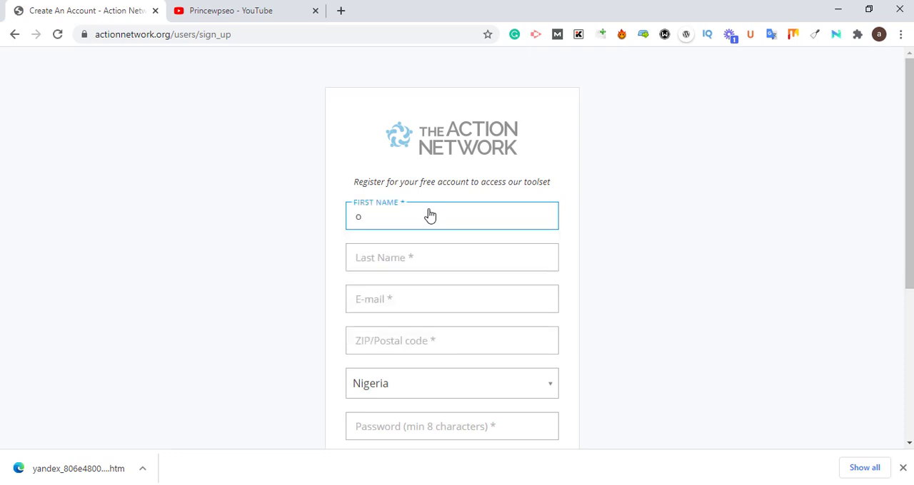
{"action": "type", "text": "p"}
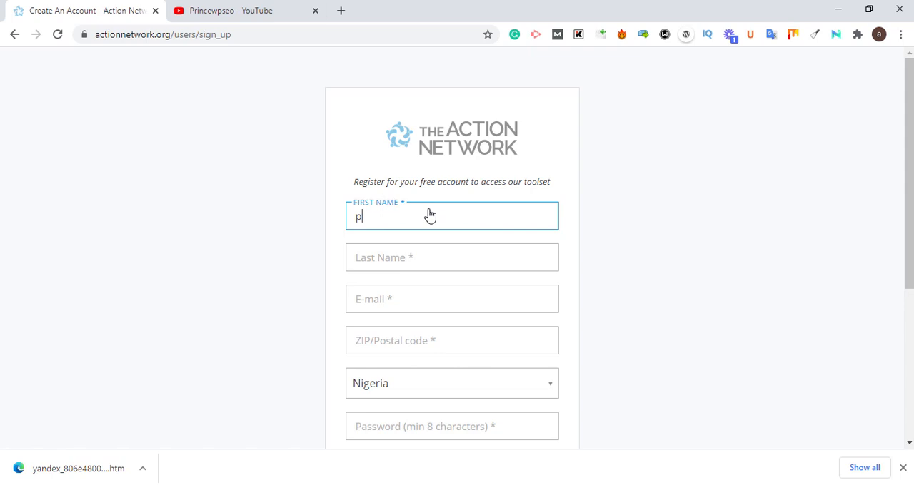
{"action": "type", "text": "rince"}
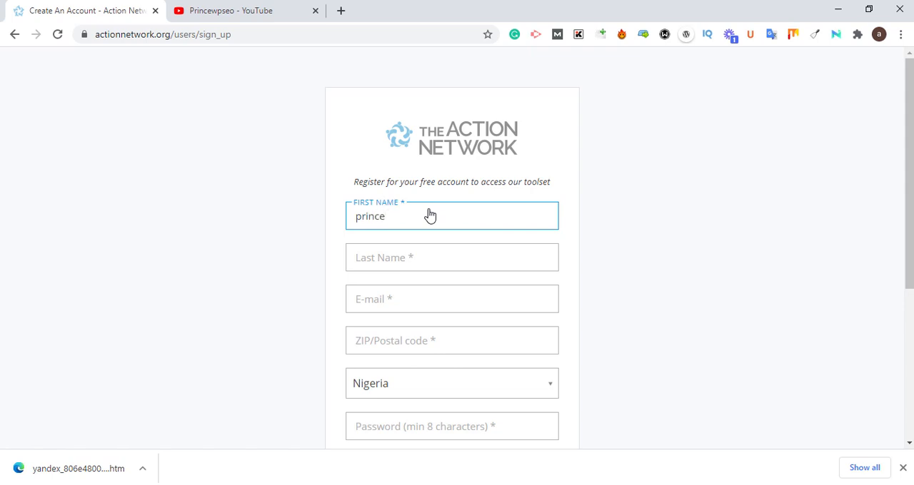
{"action": "type", "text": "j"}
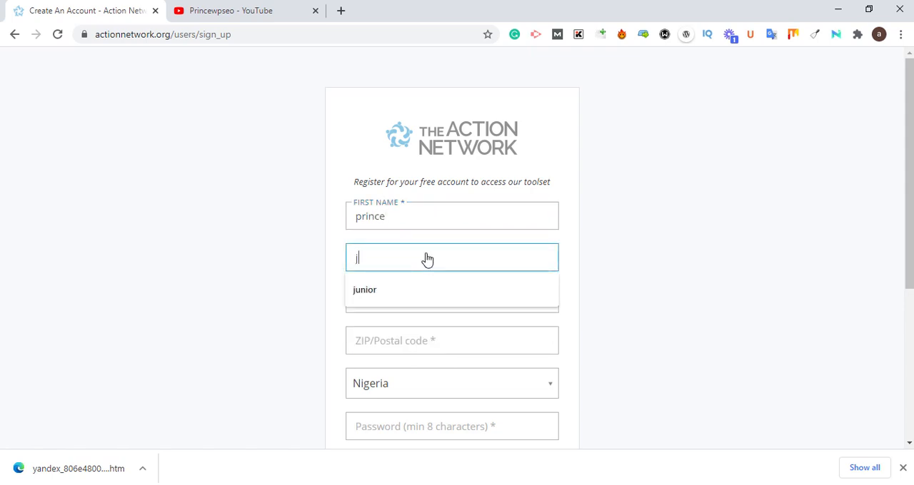
{"action": "left_click", "coordinate": [365, 289]}
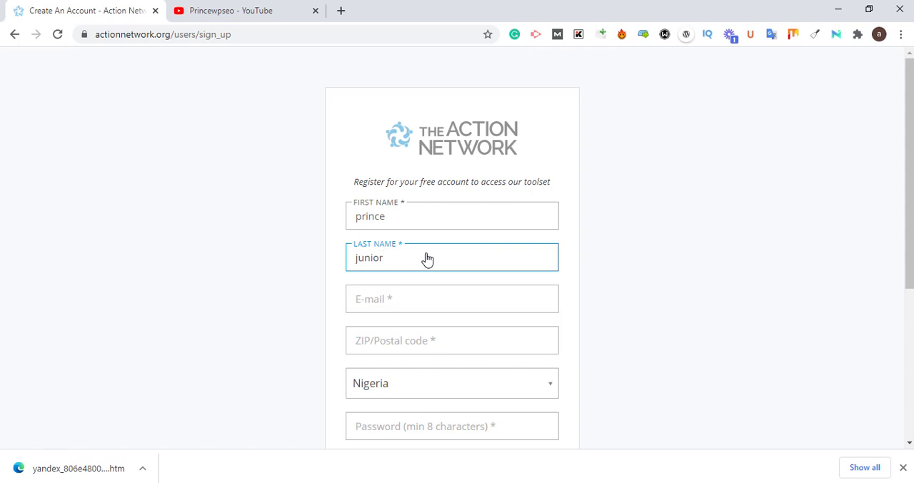
{"action": "left_click", "coordinate": [452, 299]}
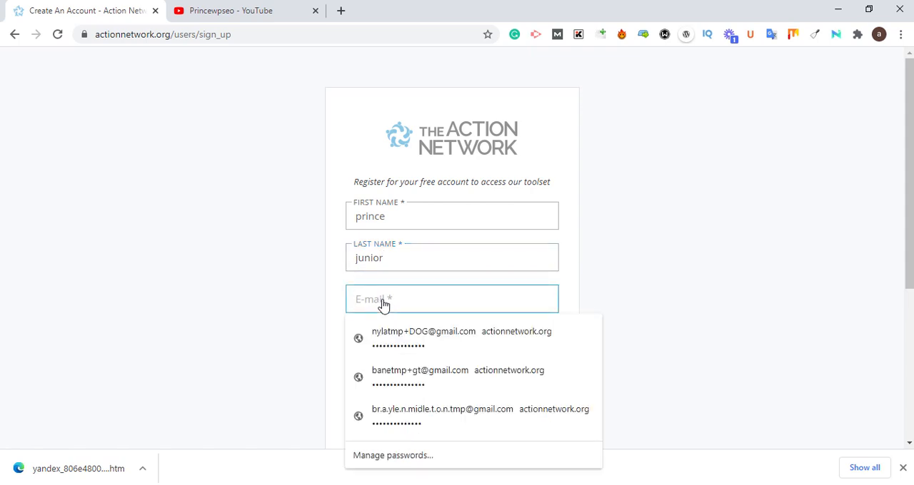
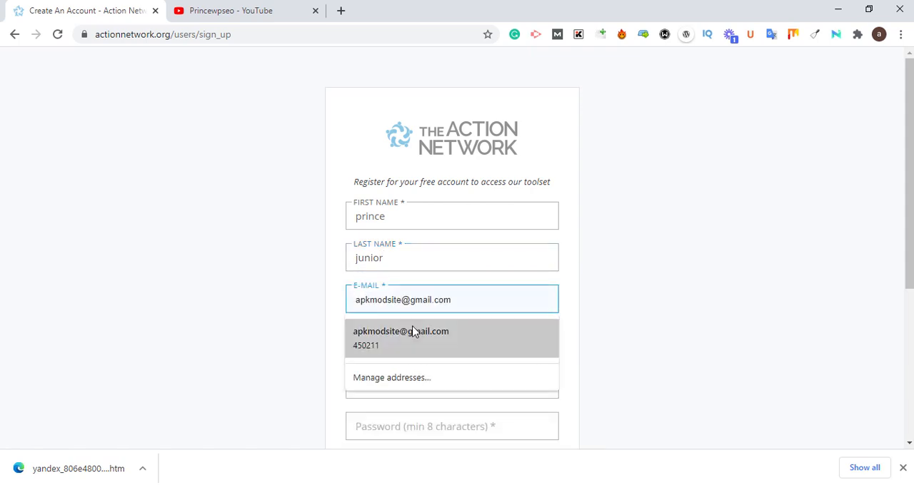
{"action": "left_click", "coordinate": [401, 339]}
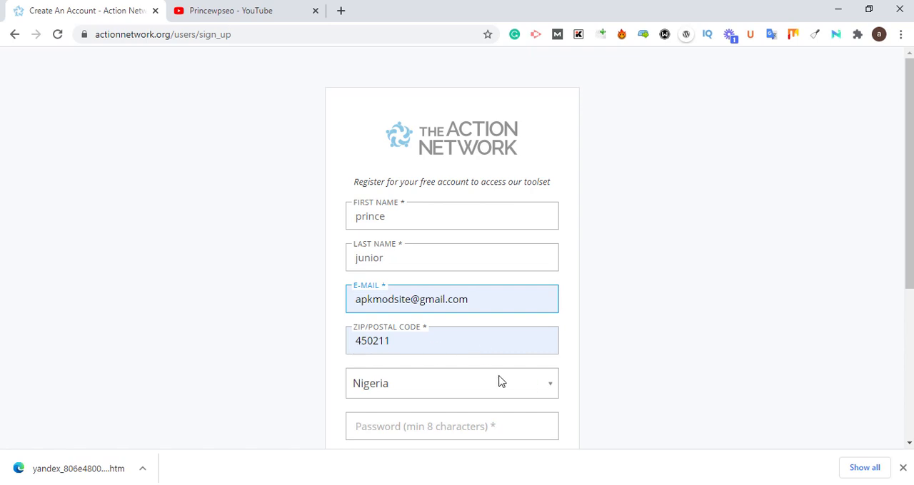
Enter the account password and retype it in the confirmation field
{"action": "scroll", "scroll_direction": "down", "scroll_amount": 3}
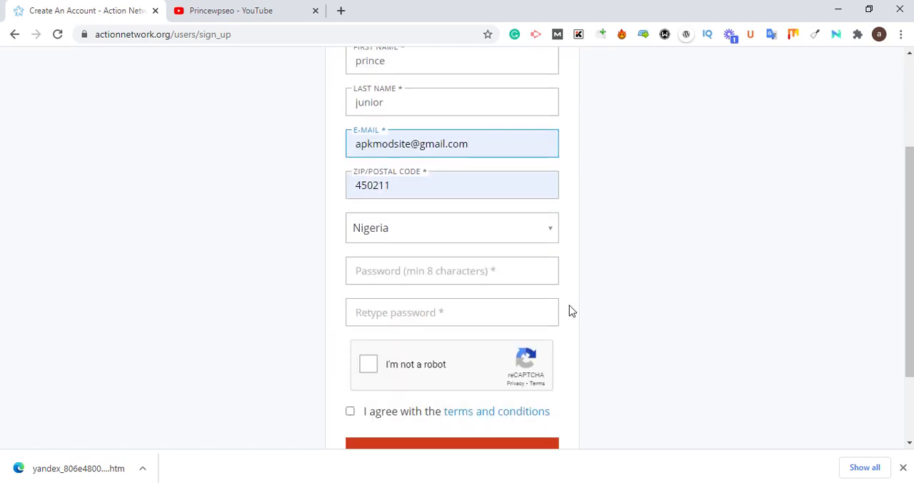
{"action": "left_click", "coordinate": [451, 271]}
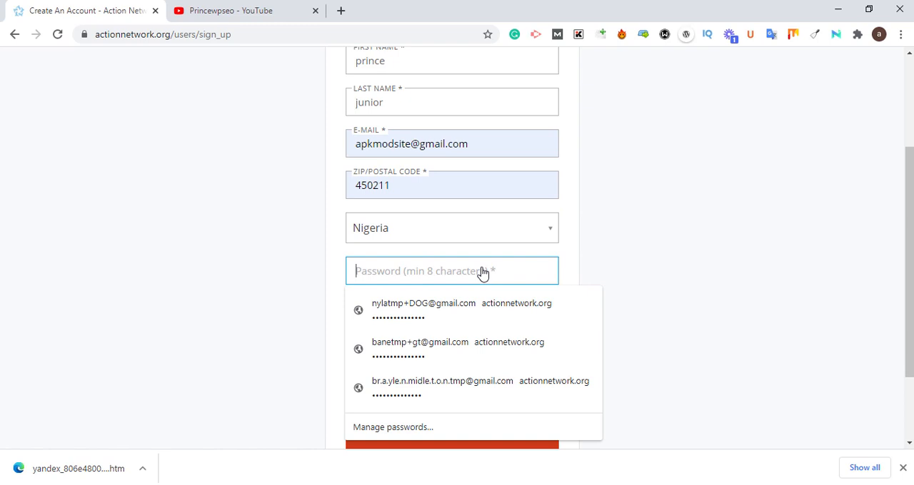
{"action": "type", "text": "••"}
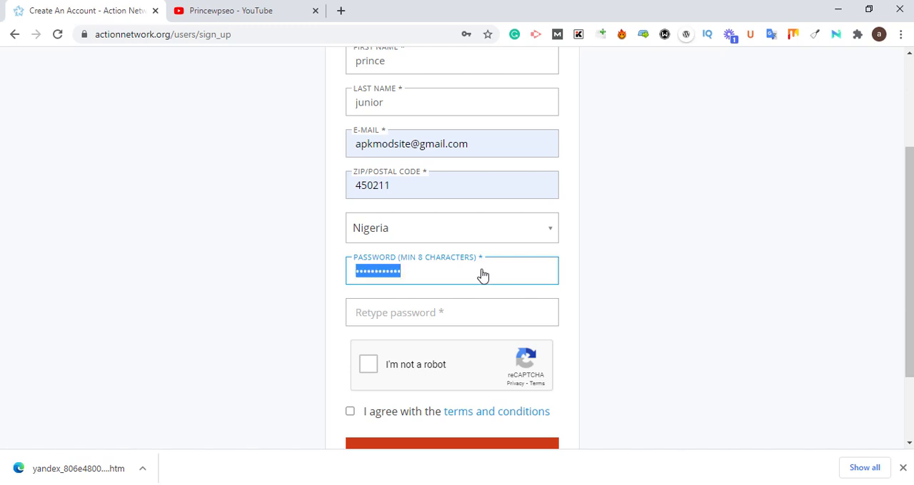
{"action": "type", "text": "•"}
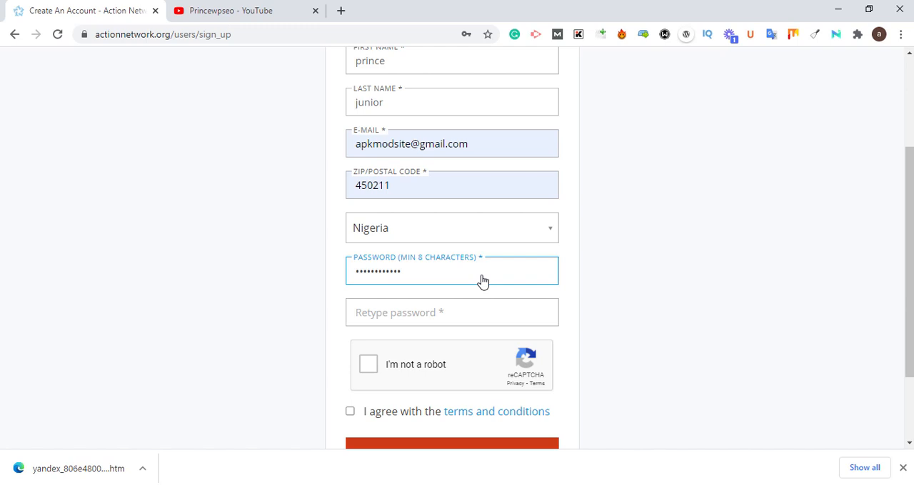
{"action": "left_click", "coordinate": [451, 313]}
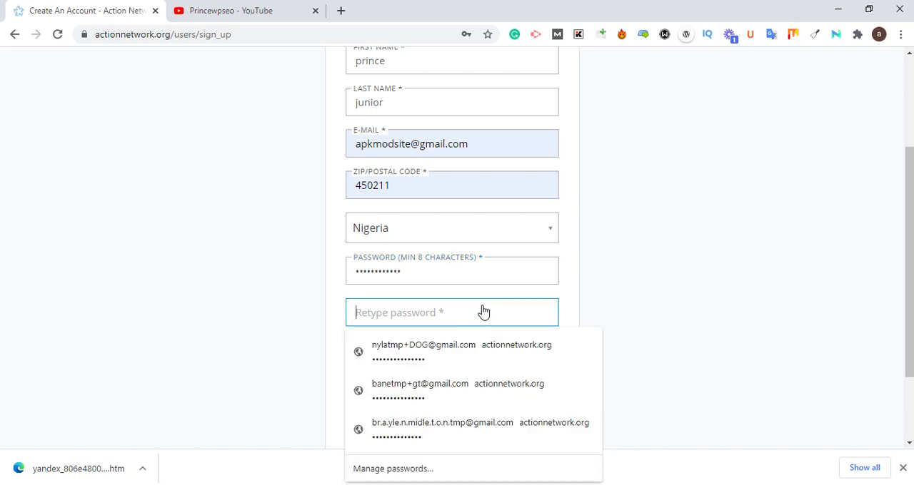
{"action": "type", "text": "•••••"}
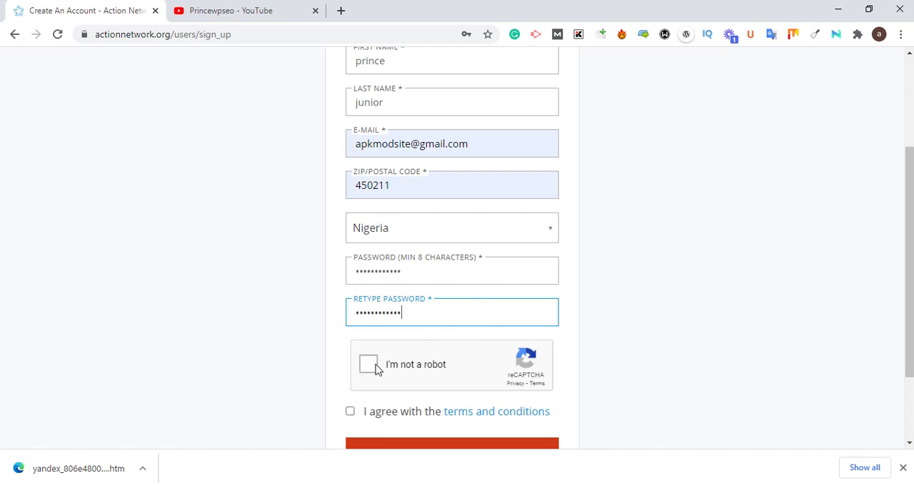
{"action": "left_click", "coordinate": [368, 365]}
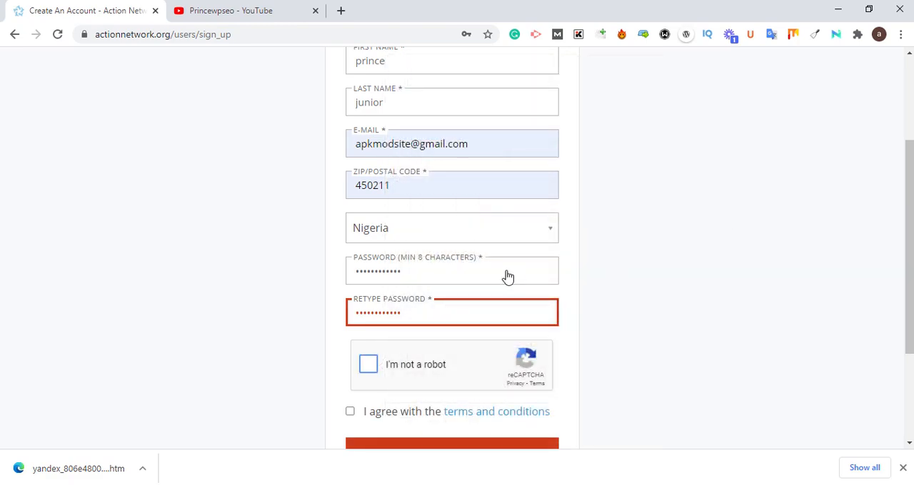
{"action": "left_click", "coordinate": [451, 313]}
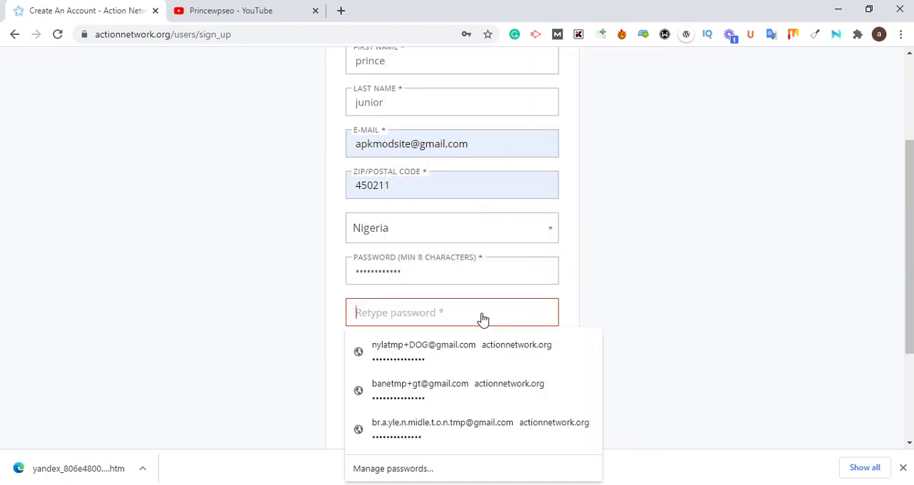
{"action": "left_click", "coordinate": [452, 270]}
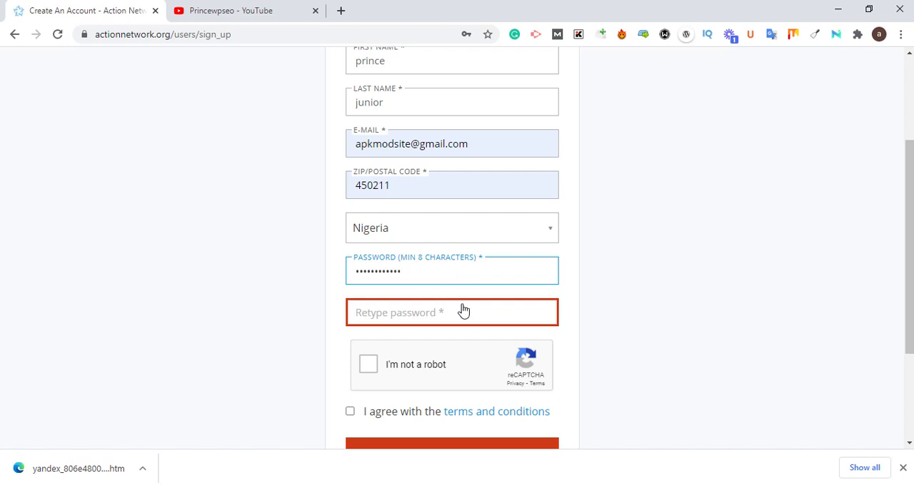
{"action": "type", "text": "•"}
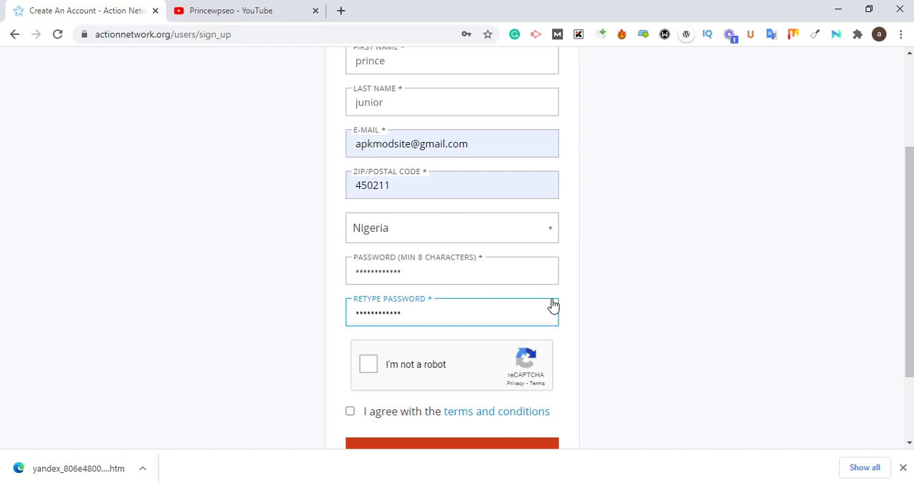
Pass the reCAPTCHA fire hydrant challenge and accept the terms and conditions
{"action": "left_click", "coordinate": [368, 364]}
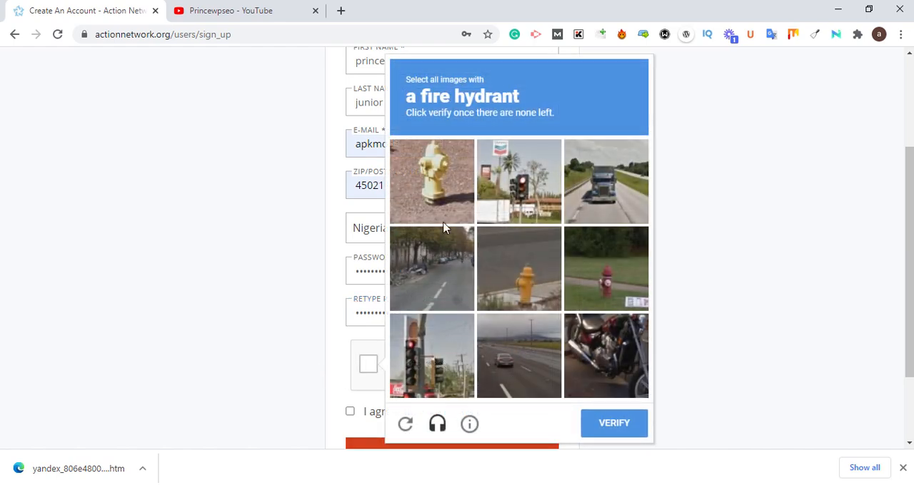
{"action": "left_click", "coordinate": [518, 269]}
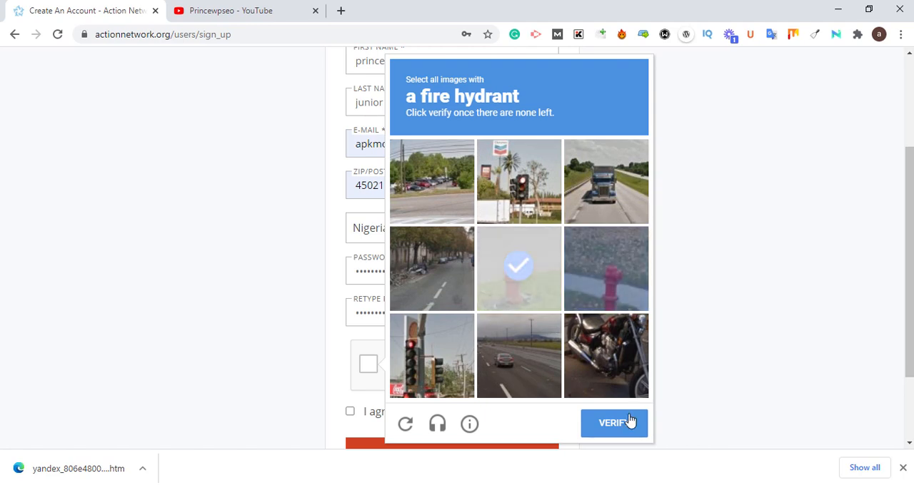
{"action": "left_click", "coordinate": [613, 423]}
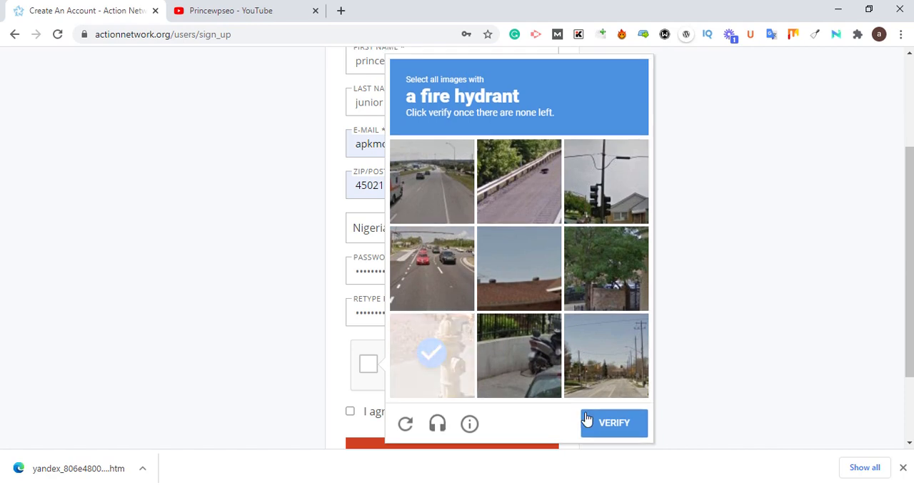
{"action": "left_click", "coordinate": [612, 422]}
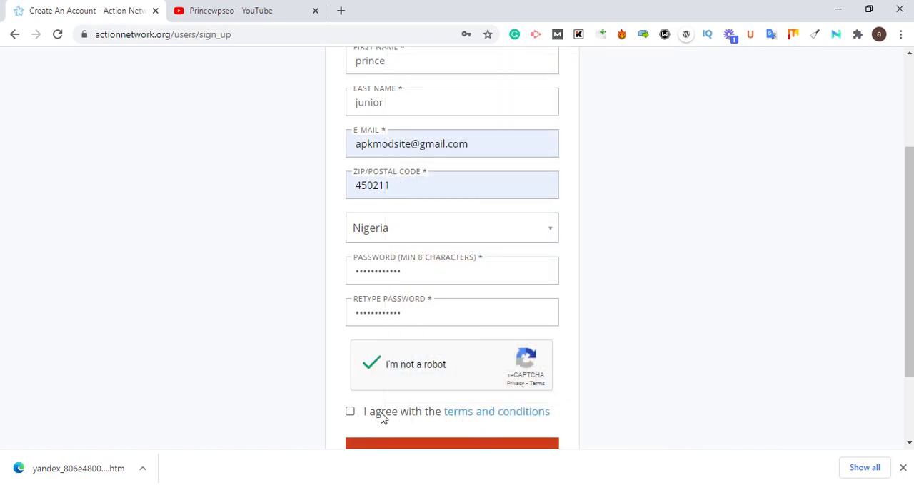
{"action": "left_click", "coordinate": [350, 411]}
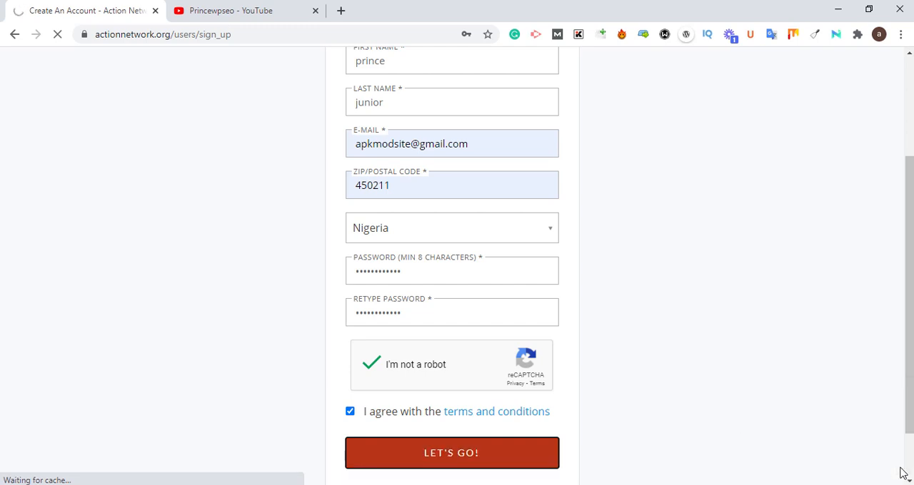
Submit the sign-up form and check Gmail's Promotions and Primary tabs
{"action": "left_click", "coordinate": [451, 453]}
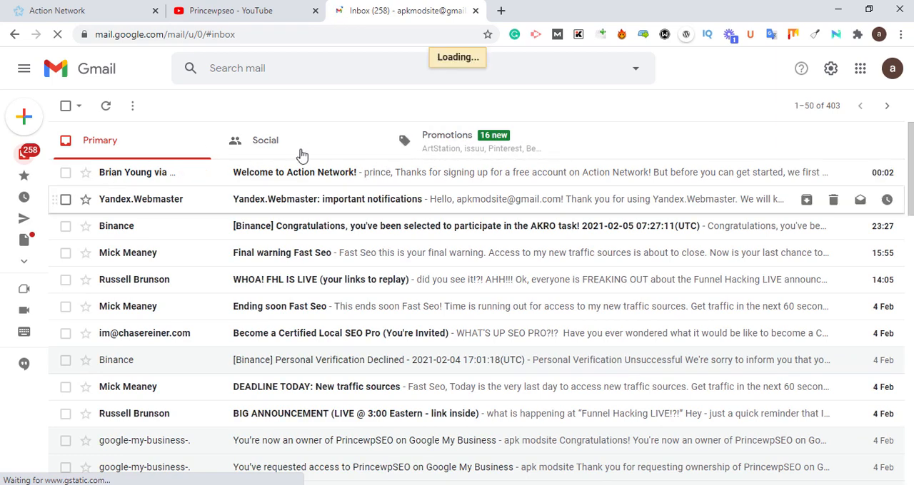
{"action": "left_click", "coordinate": [295, 172]}
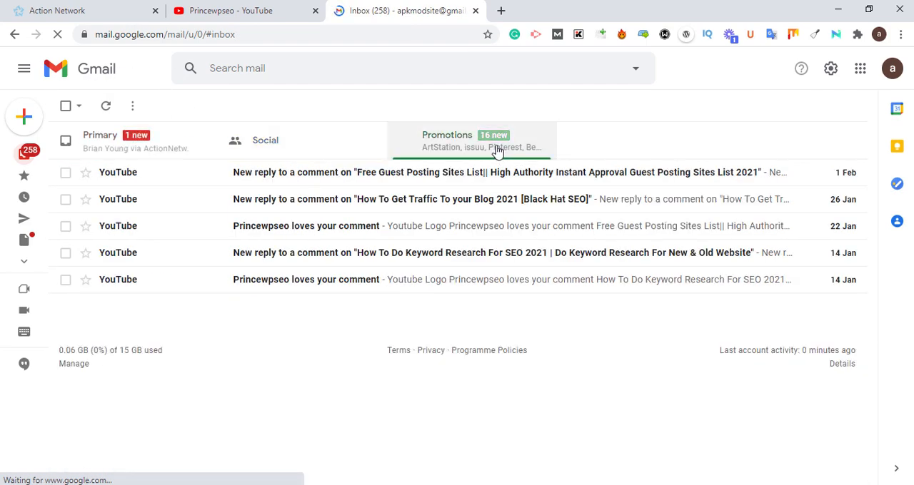
{"action": "left_click", "coordinate": [447, 140]}
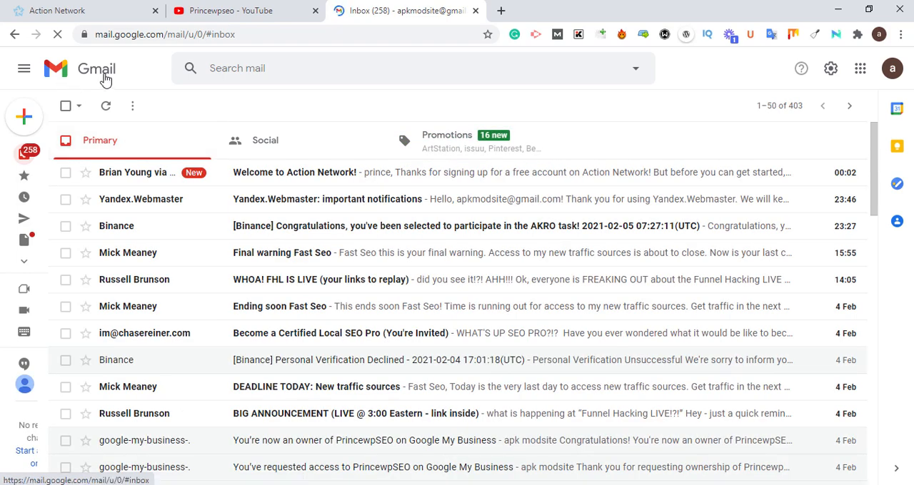
{"action": "left_click", "coordinate": [23, 69]}
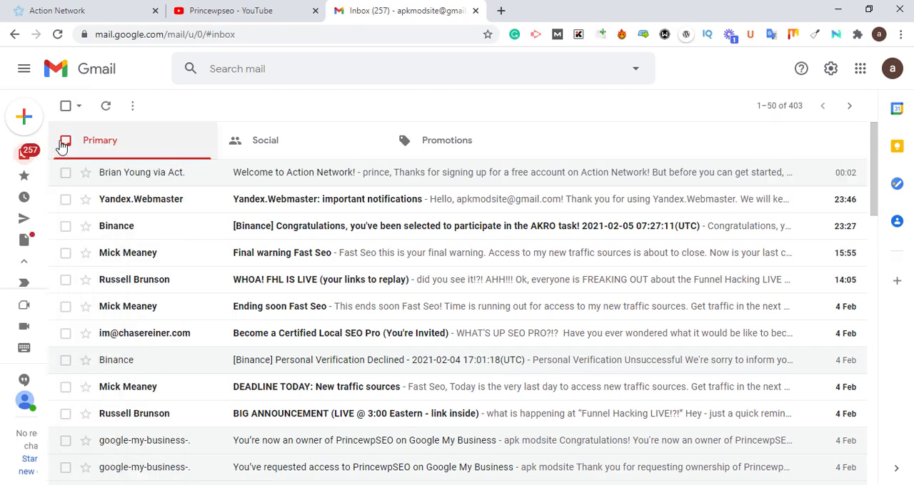
Refresh the inbox until the 'Welcome to Action Network!' email appears and open it
{"action": "left_click", "coordinate": [23, 69]}
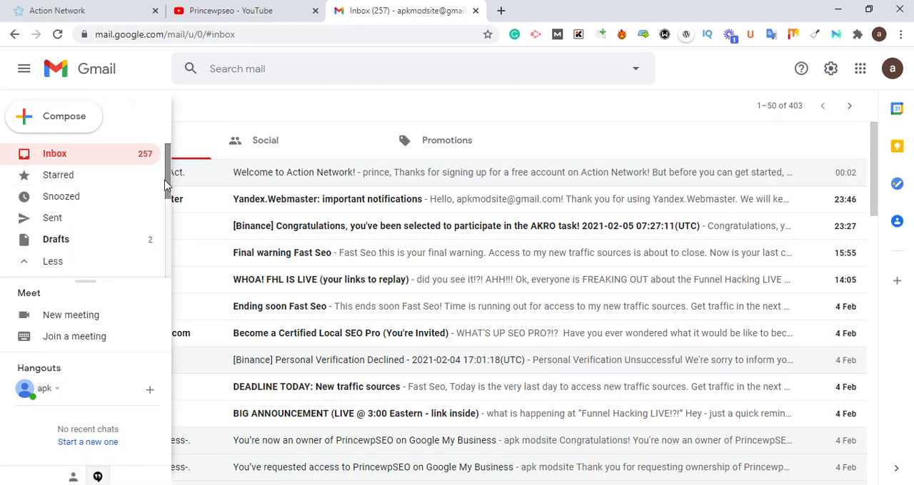
{"action": "scroll", "scroll_direction": "down", "scroll_amount": 3}
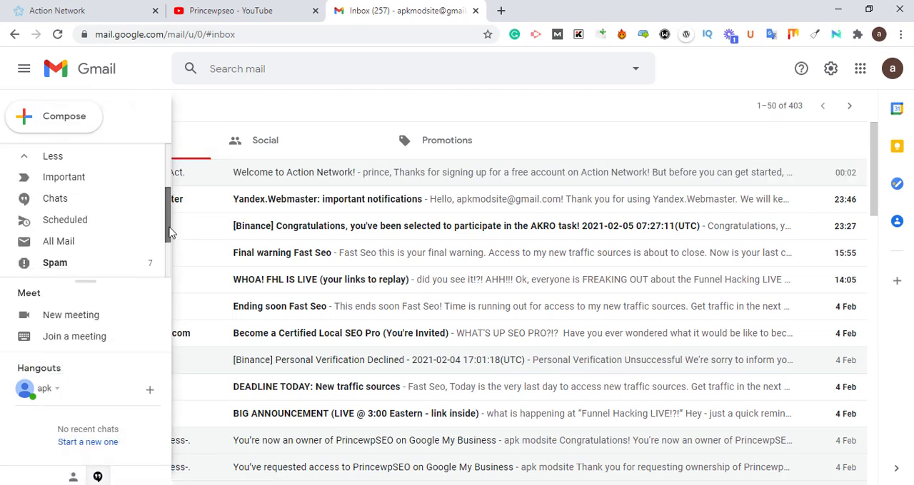
{"action": "left_click", "coordinate": [55, 230]}
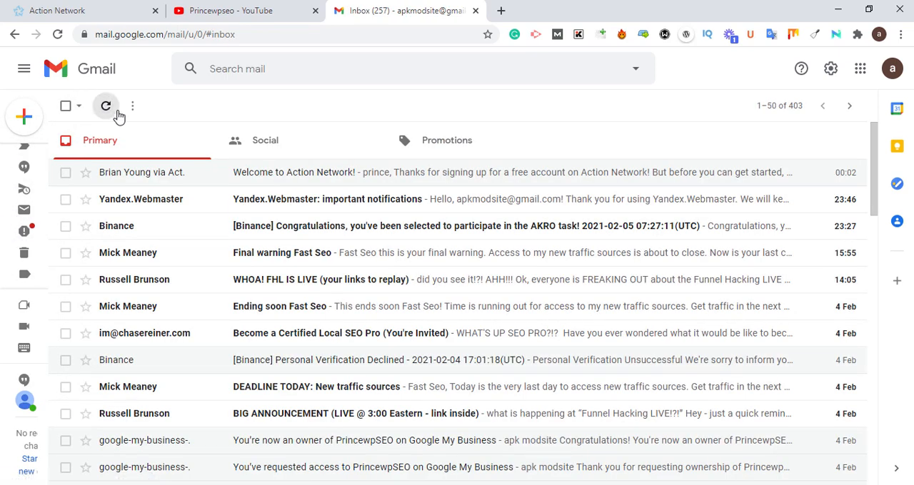
{"action": "left_click", "coordinate": [105, 106]}
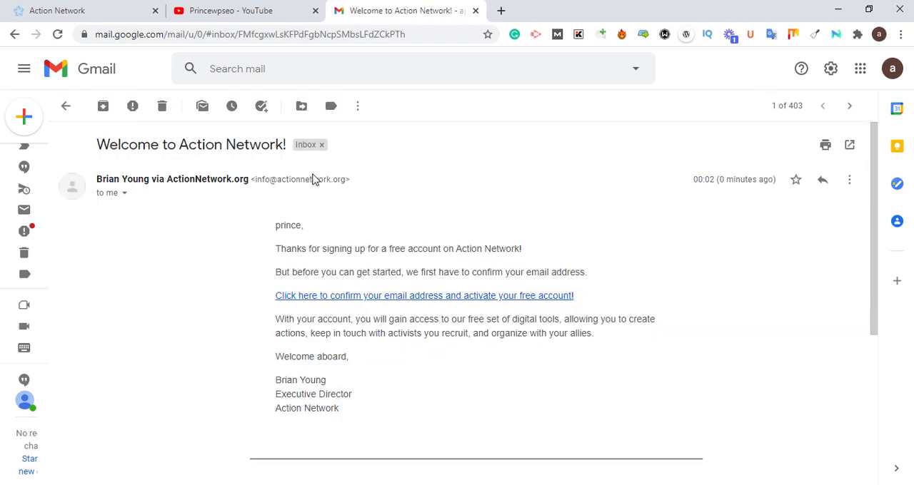
Follow the email's confirmation link to activate the free account
{"action": "left_click", "coordinate": [424, 295]}
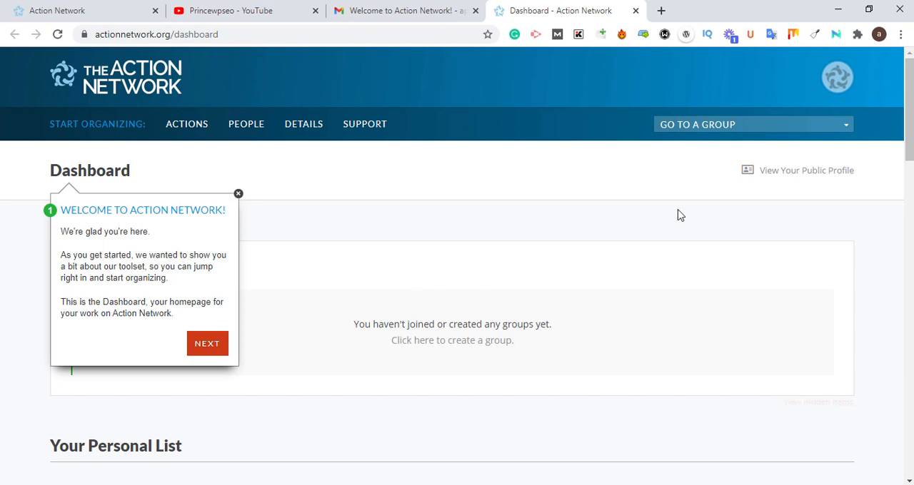
Save None/Dashboard as the account's default group and close the settings page
{"action": "left_click", "coordinate": [836, 77]}
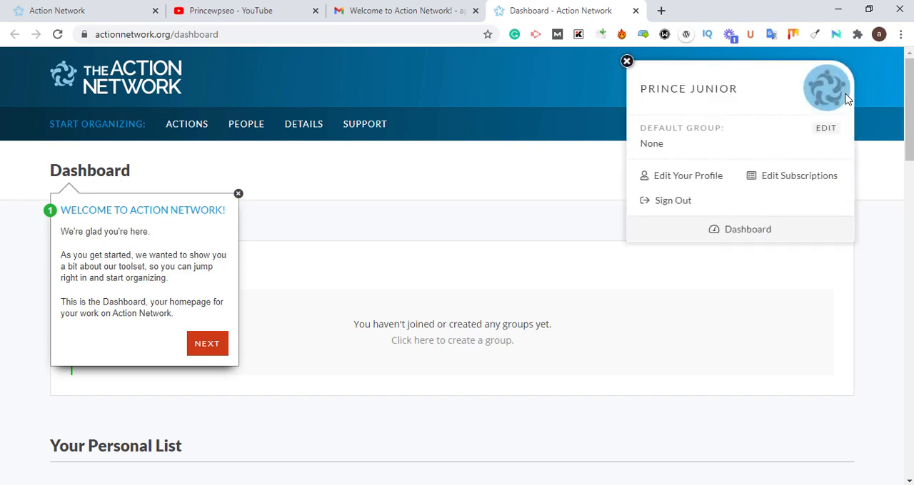
{"action": "mouse_move", "coordinate": [826, 127]}
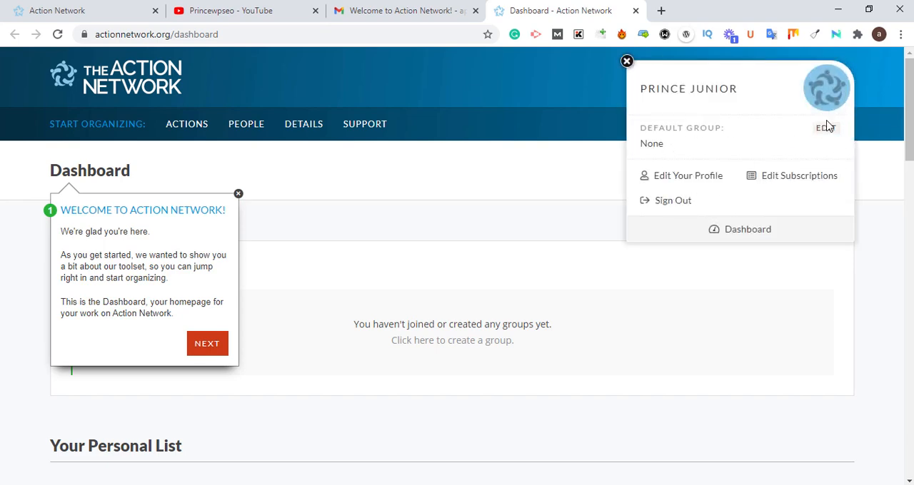
{"action": "left_click", "coordinate": [825, 128]}
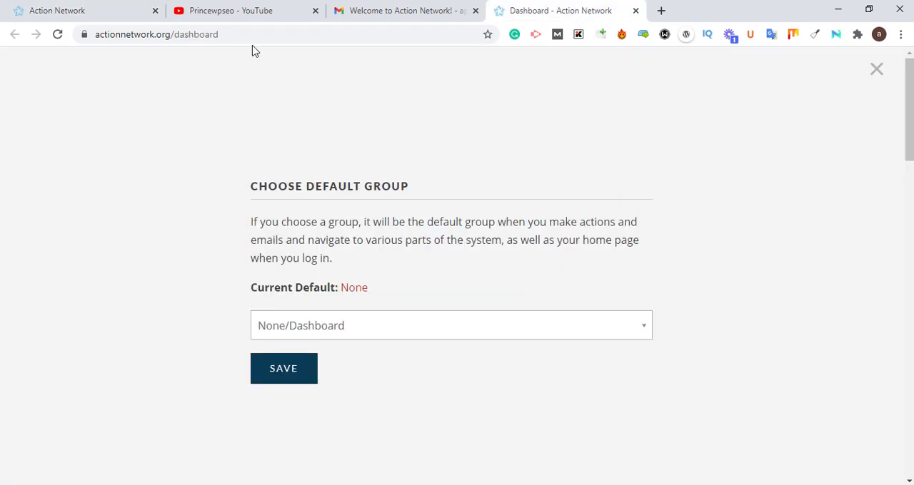
{"action": "left_click", "coordinate": [451, 326]}
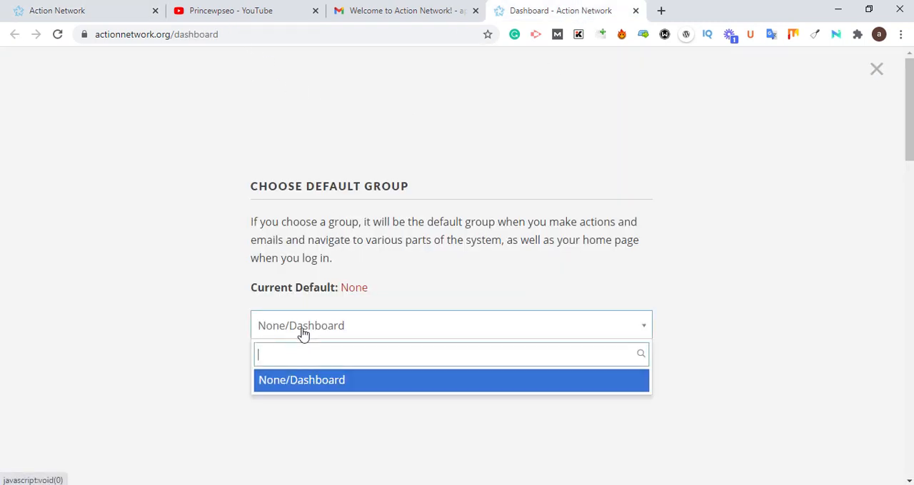
{"action": "left_click", "coordinate": [301, 380]}
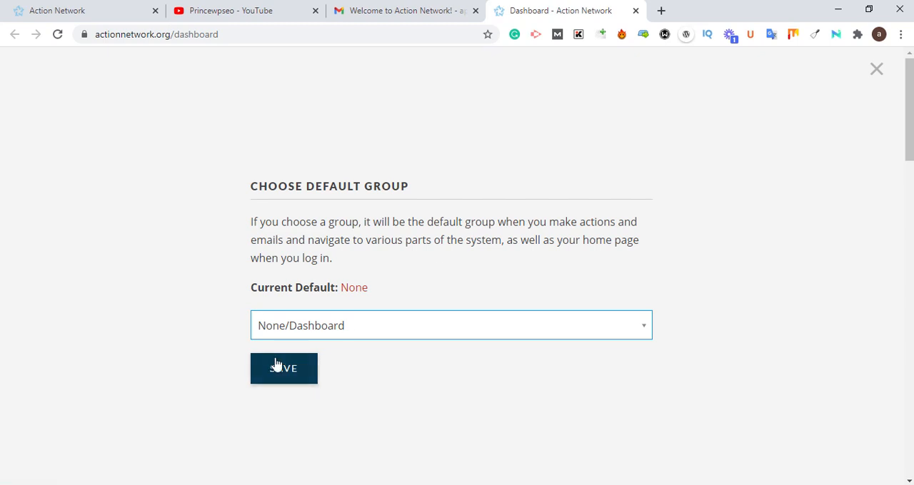
{"action": "left_click", "coordinate": [283, 369]}
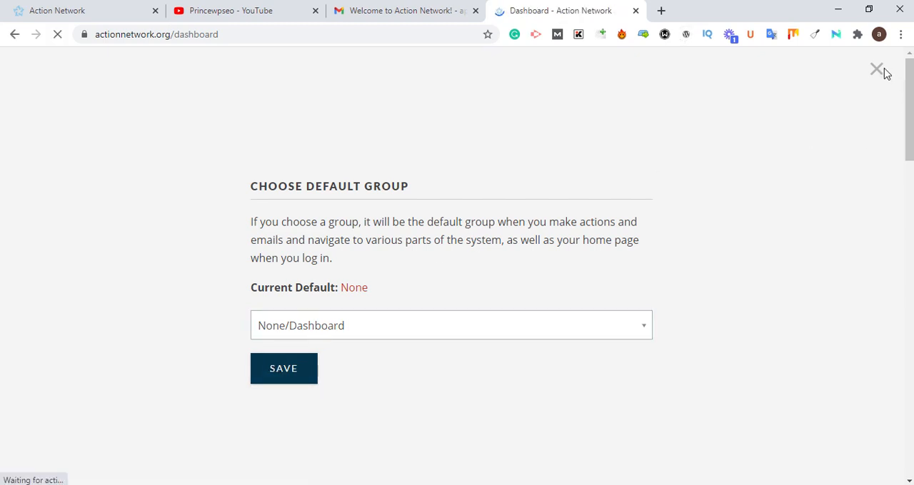
{"action": "left_click", "coordinate": [876, 70]}
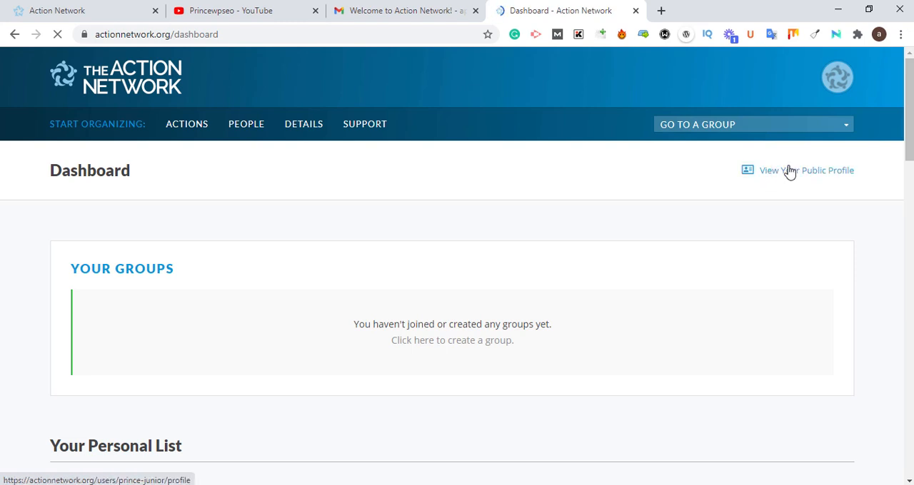
View the public profile page for prince junior
{"action": "left_click", "coordinate": [805, 170]}
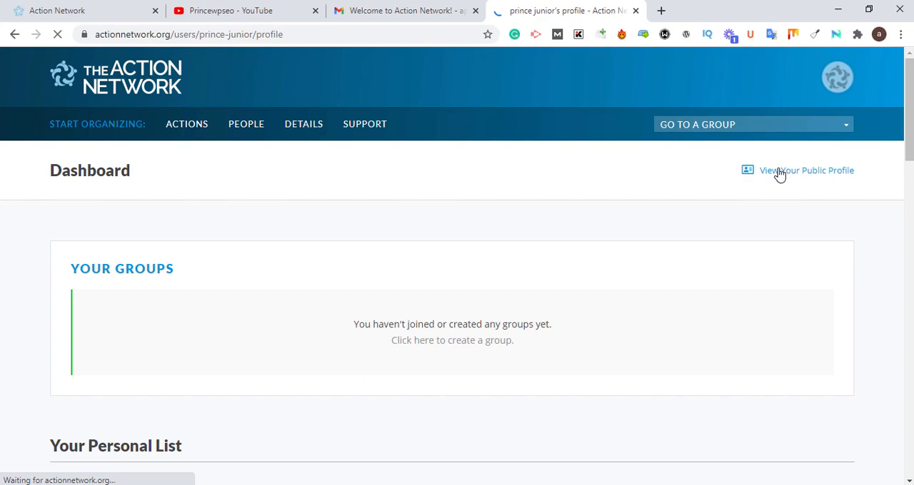
{"action": "left_click", "coordinate": [806, 170]}
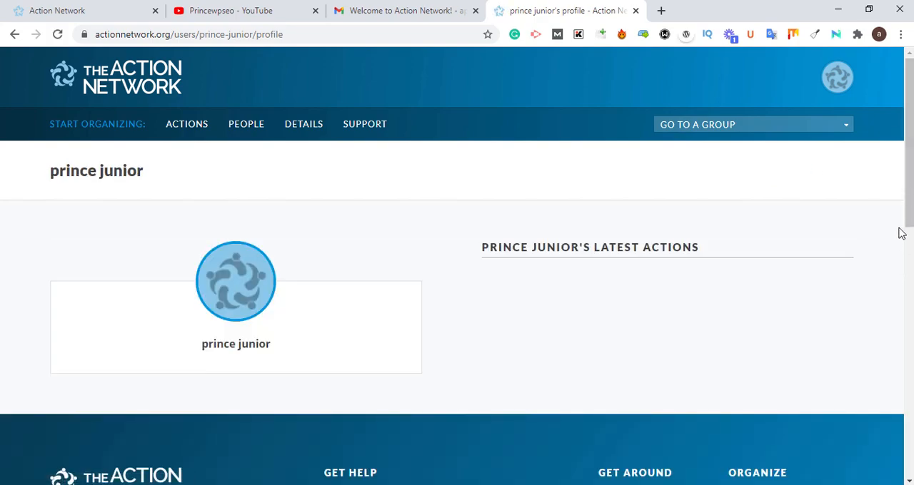
{"action": "scroll", "scroll_direction": "down", "scroll_amount": 3}
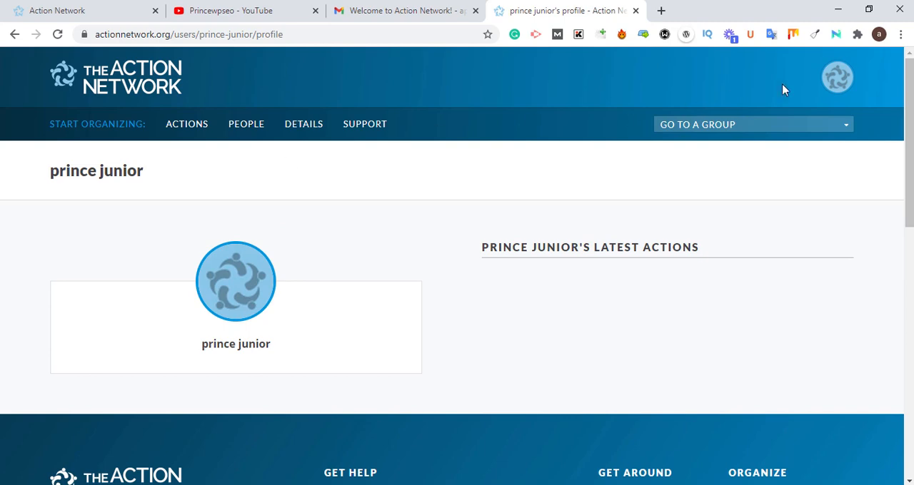
Return to the dashboard and choose Edit Your Profile from the account menu
{"action": "left_click", "coordinate": [836, 77]}
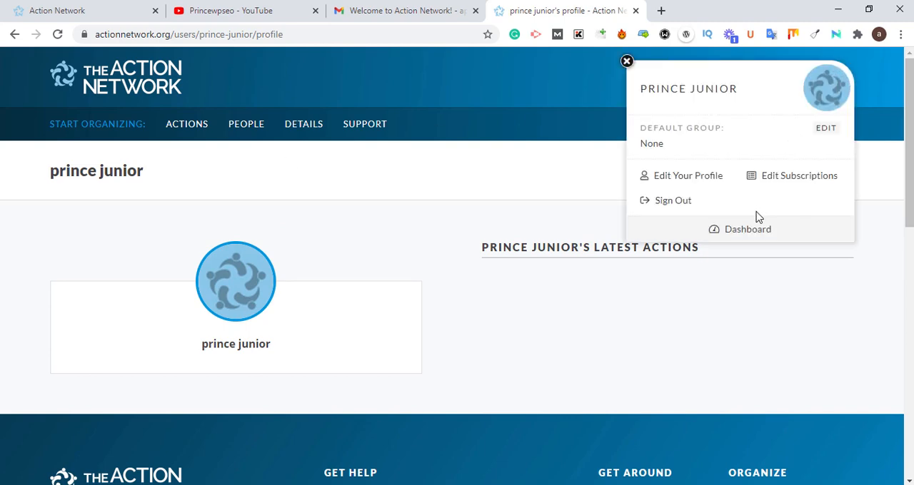
{"action": "left_click", "coordinate": [748, 229]}
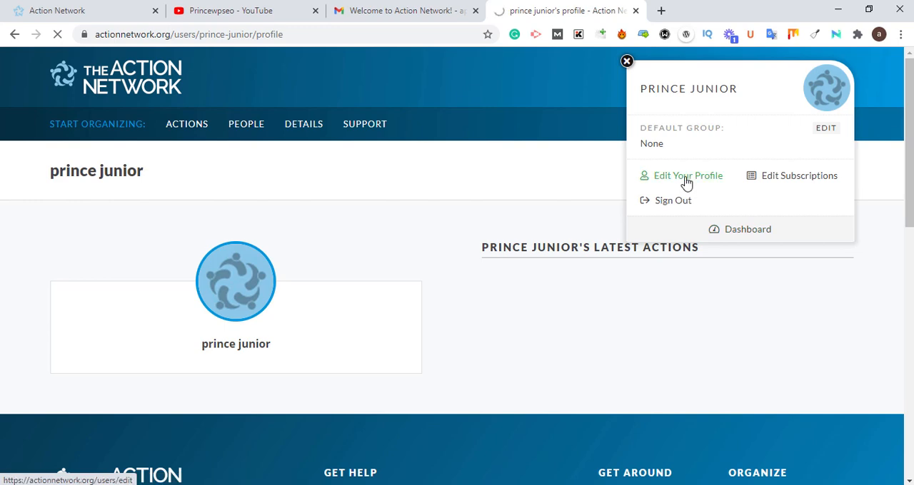
{"action": "left_click", "coordinate": [747, 229]}
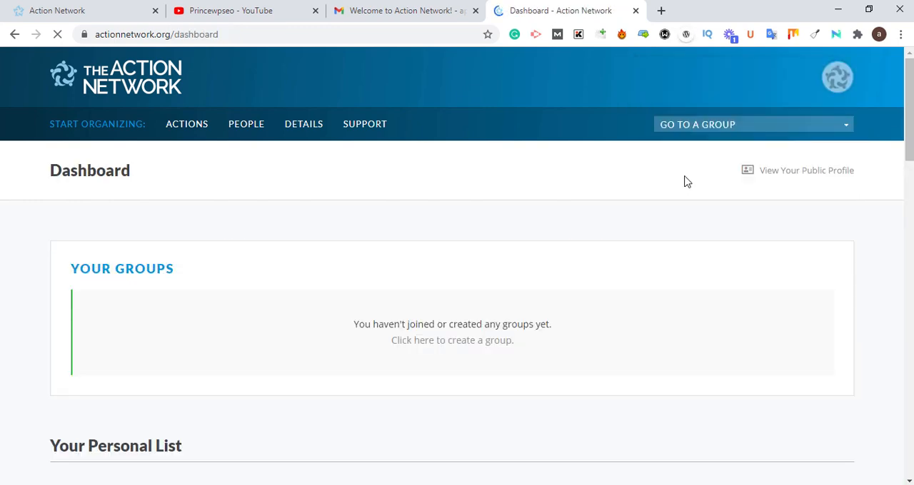
{"action": "left_click", "coordinate": [836, 76]}
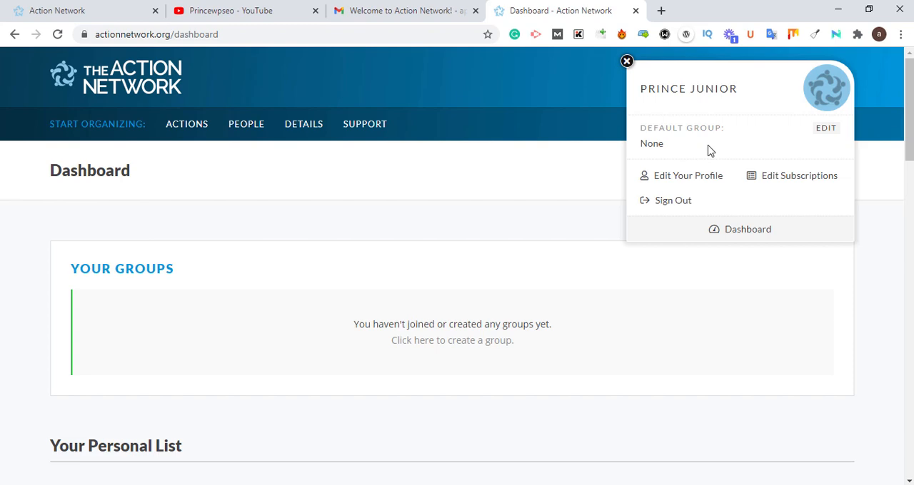
{"action": "left_click", "coordinate": [687, 175]}
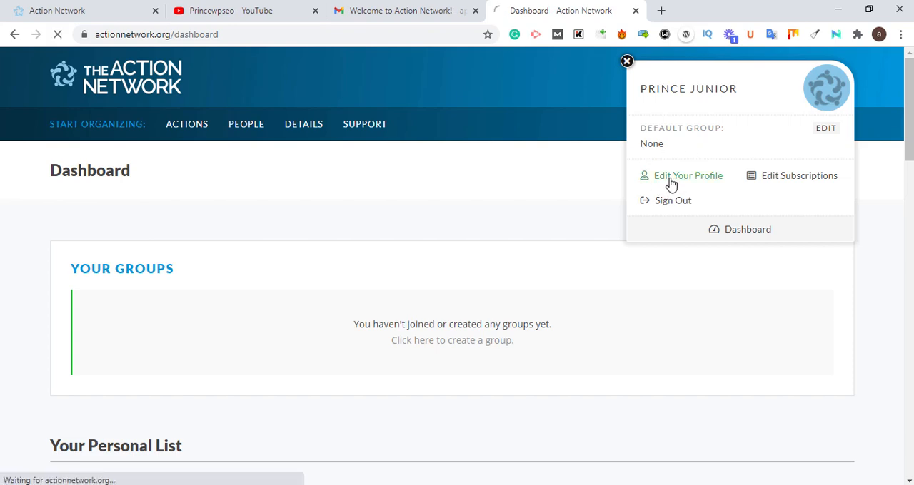
Let the profile edit page load, scroll to Profile Text, and start a new browser tab
{"action": "left_click", "coordinate": [687, 176]}
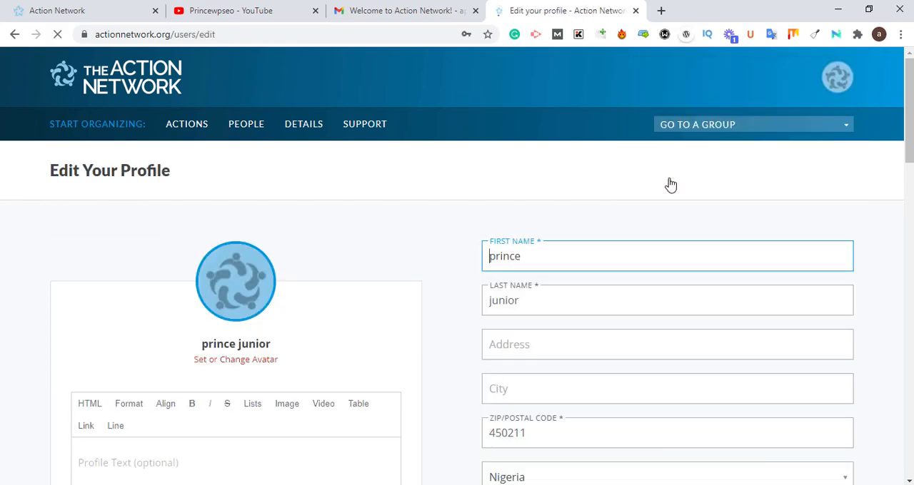
{"action": "scroll", "scroll_direction": "down", "scroll_amount": 3}
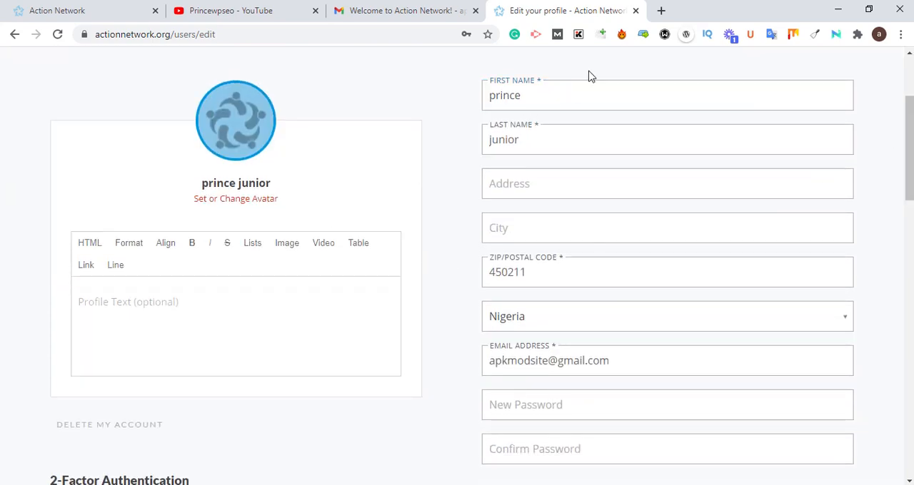
{"action": "left_click", "coordinate": [660, 10]}
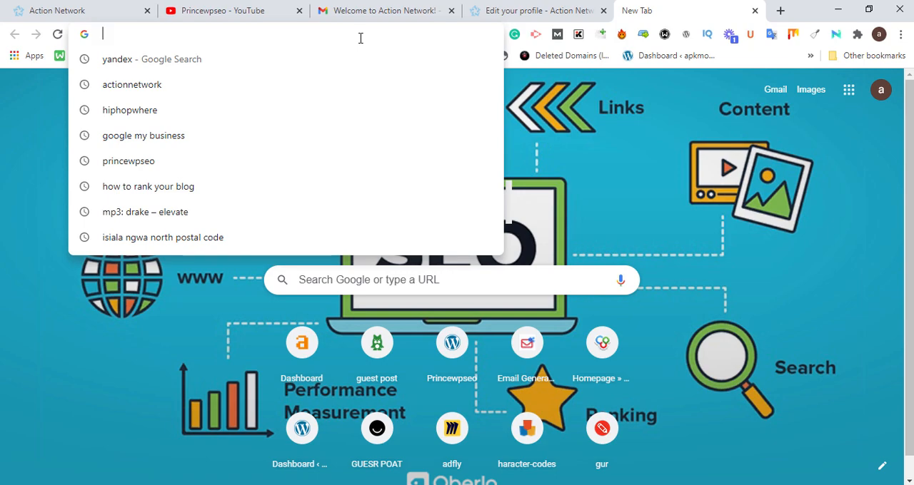
Open the apkmodsite Mercy Chinwo – Akamdinelu post and paste its title into Profile Text
{"action": "type", "text": "apkmodsite.com"}
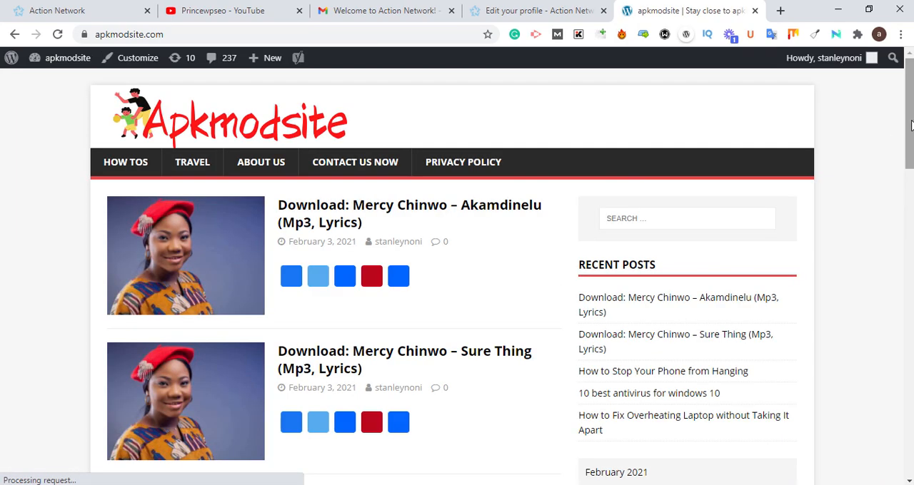
{"action": "scroll", "scroll_direction": "down", "scroll_amount": 3}
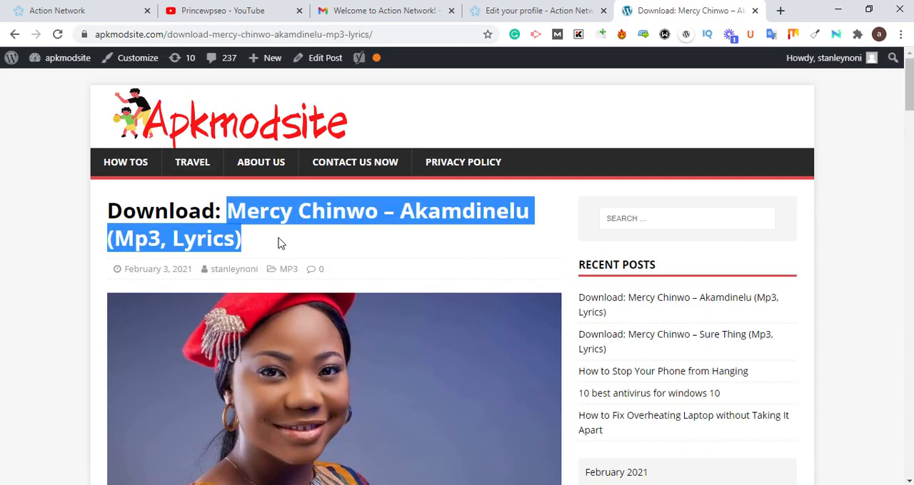
{"action": "left_click", "coordinate": [532, 10]}
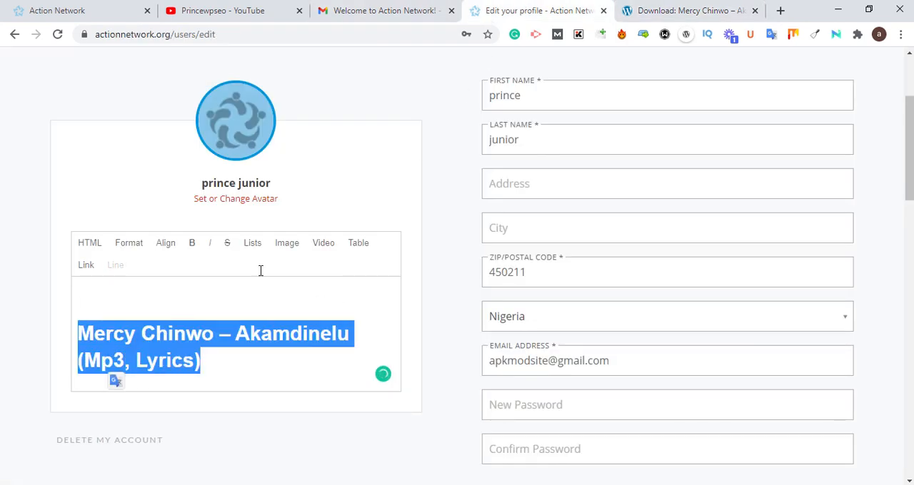
Link the pasted Mercy Chinwo title to the apkmodsite post URL, opening in a new tab
{"action": "left_click", "coordinate": [685, 10]}
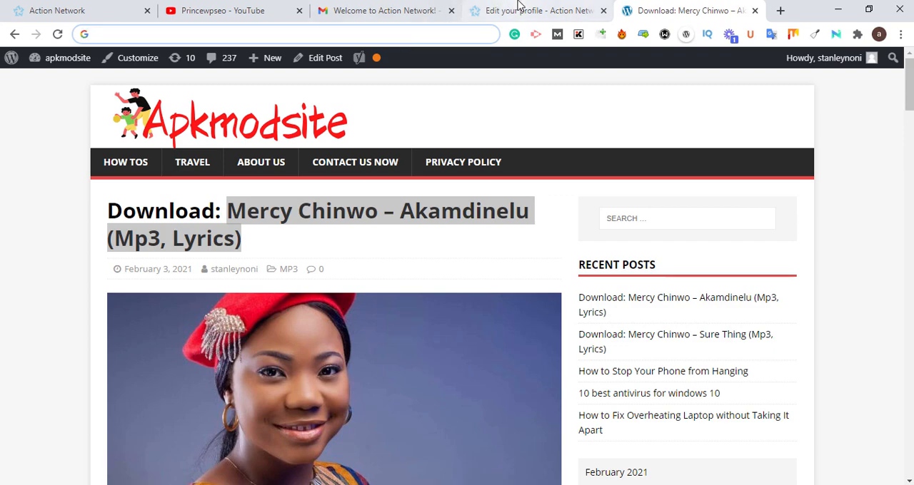
{"action": "left_click", "coordinate": [531, 10]}
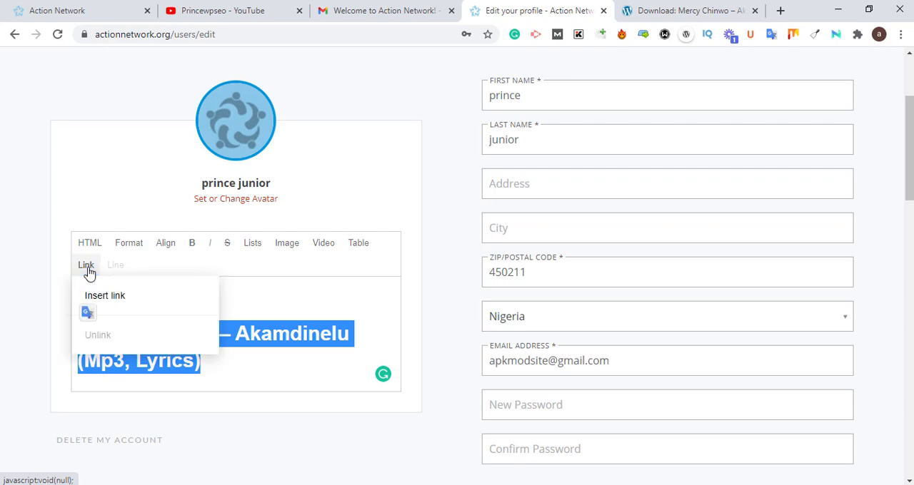
{"action": "left_click", "coordinate": [105, 295]}
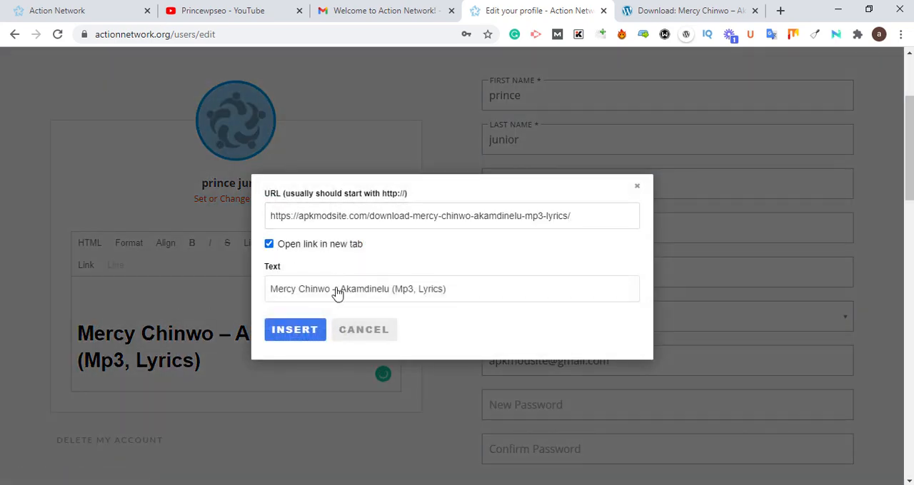
{"action": "left_click", "coordinate": [295, 329]}
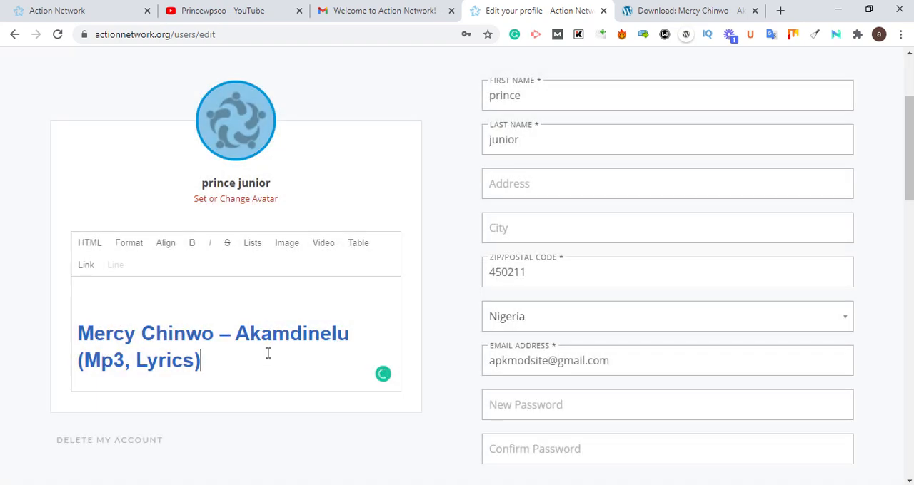